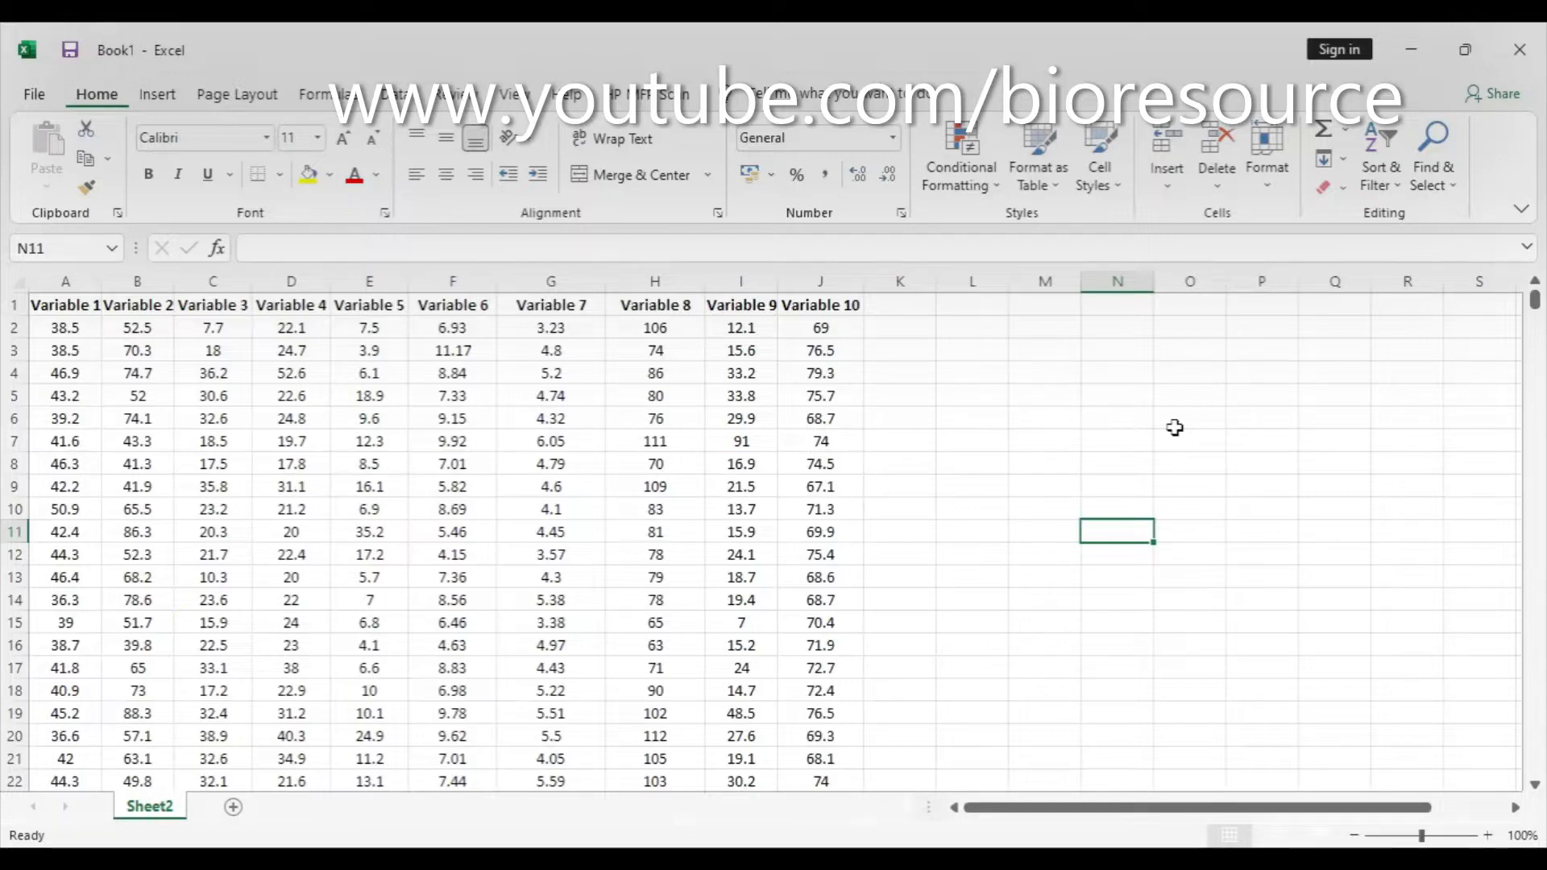
- Select the whole dataset from the Variable 1 header in A1 across to J and down through row 614
{"action": "left_click_drag", "start_coordinate": [65, 304], "coordinate": [213, 304]}
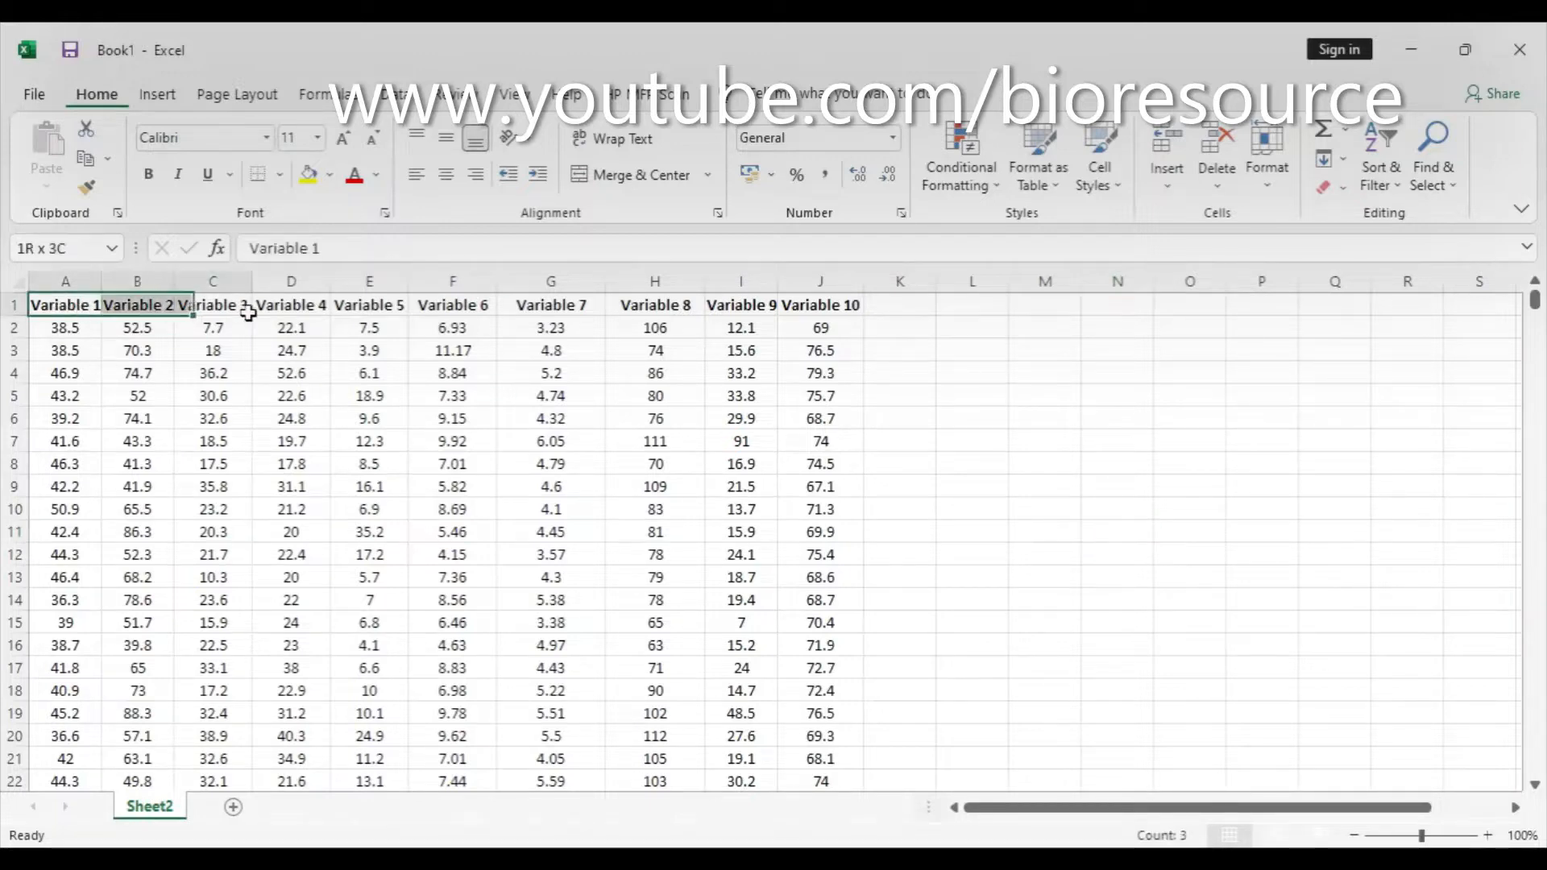
{"action": "left_click_drag", "start_coordinate": [64, 304], "coordinate": [821, 734]}
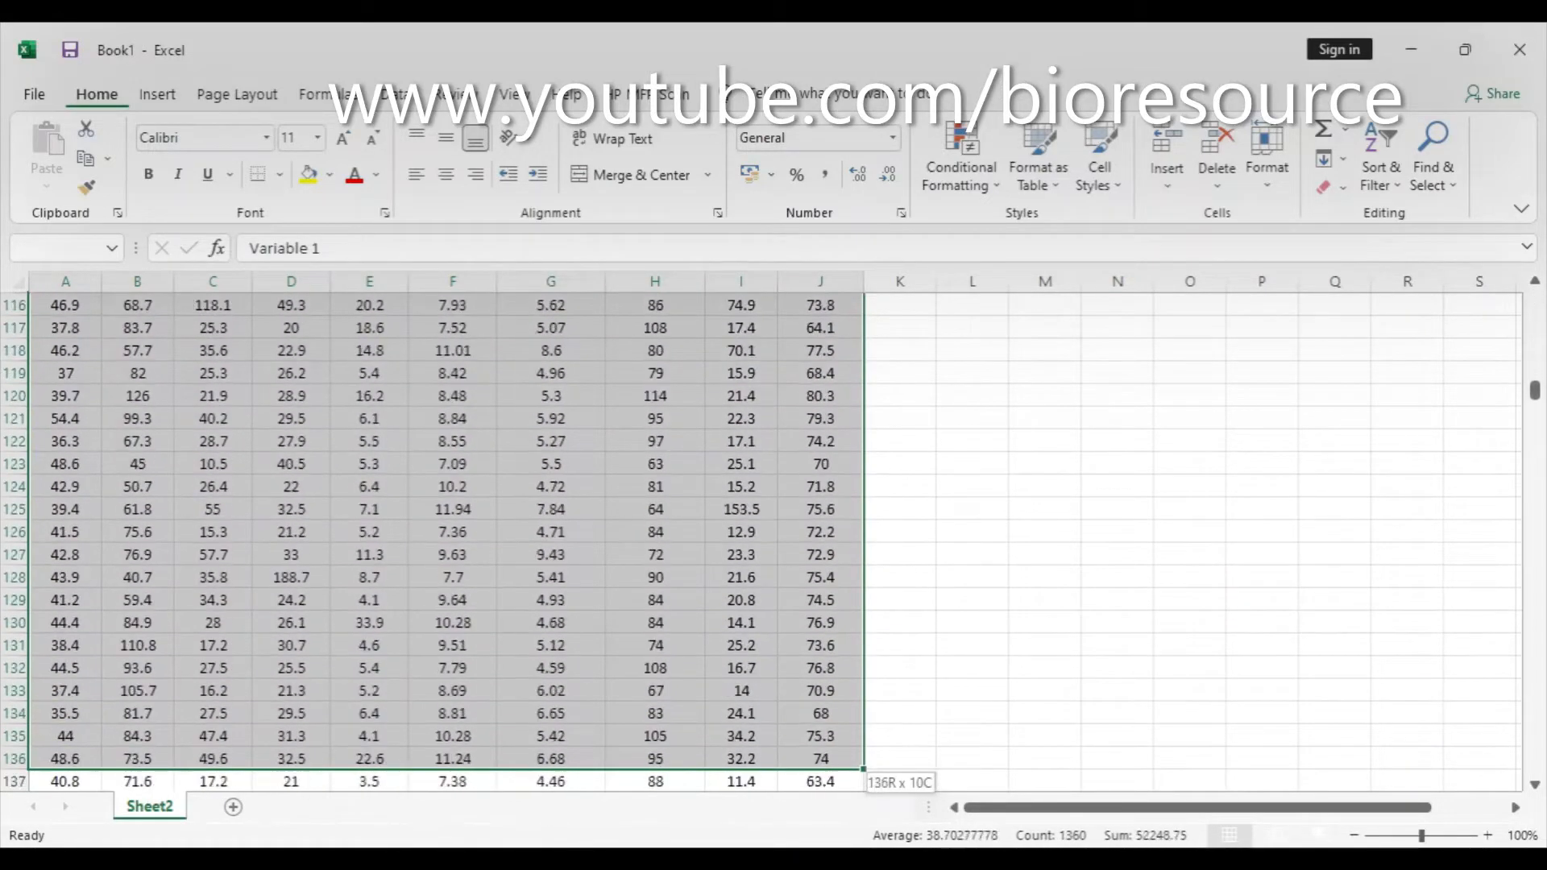
{"action": "scroll", "scroll_direction": "down", "scroll_amount": 3}
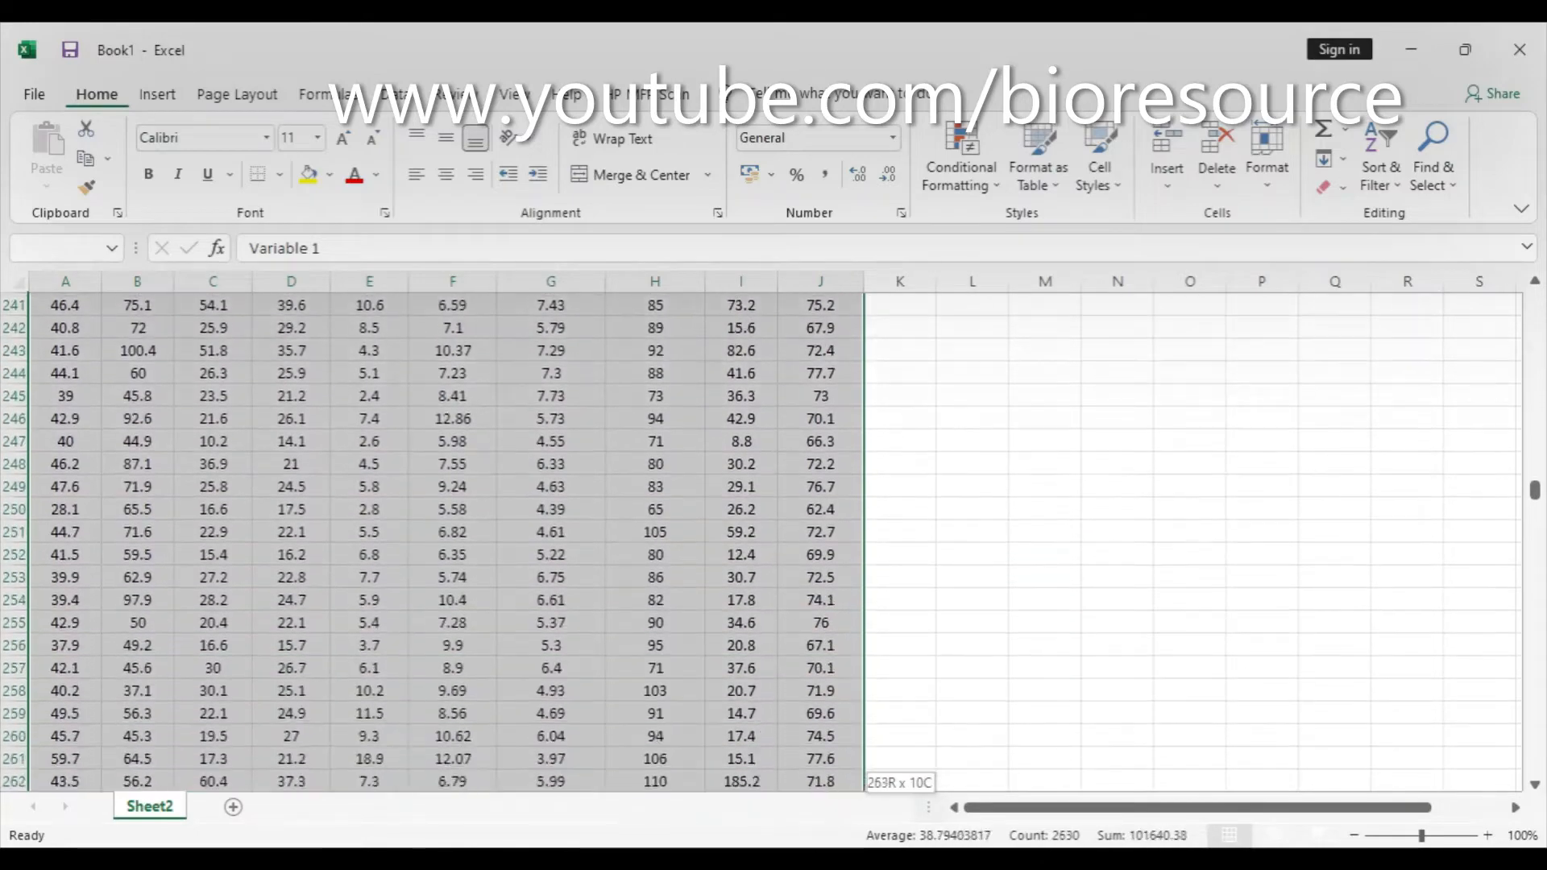
{"action": "scroll", "scroll_direction": "down", "scroll_amount": 3}
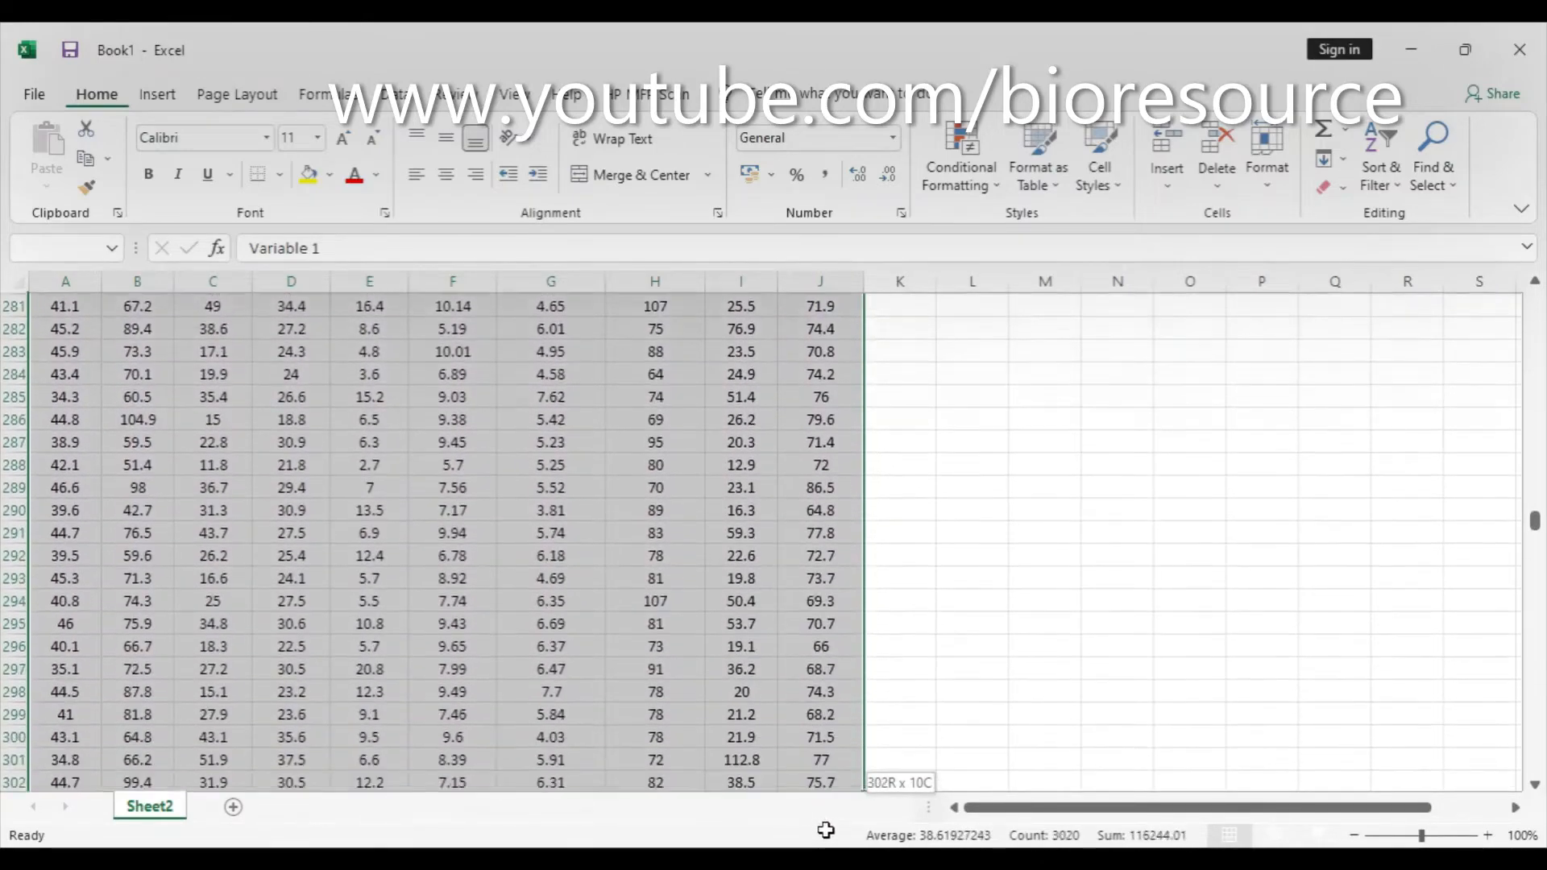
{"action": "scroll", "scroll_direction": "down", "scroll_amount": 3}
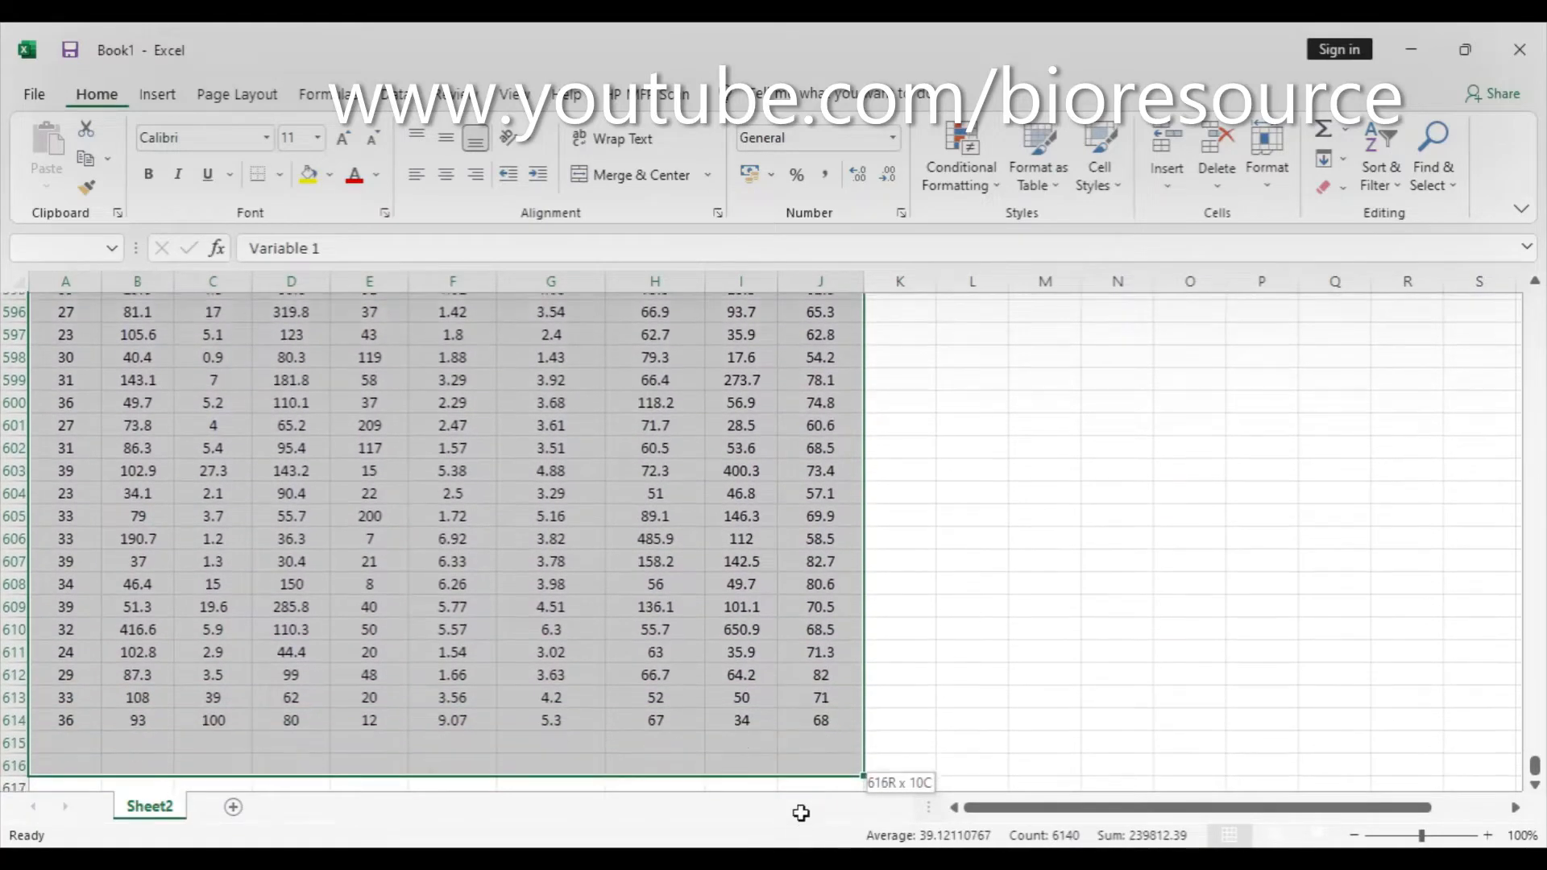
{"action": "scroll", "scroll_direction": "down", "scroll_amount": 3}
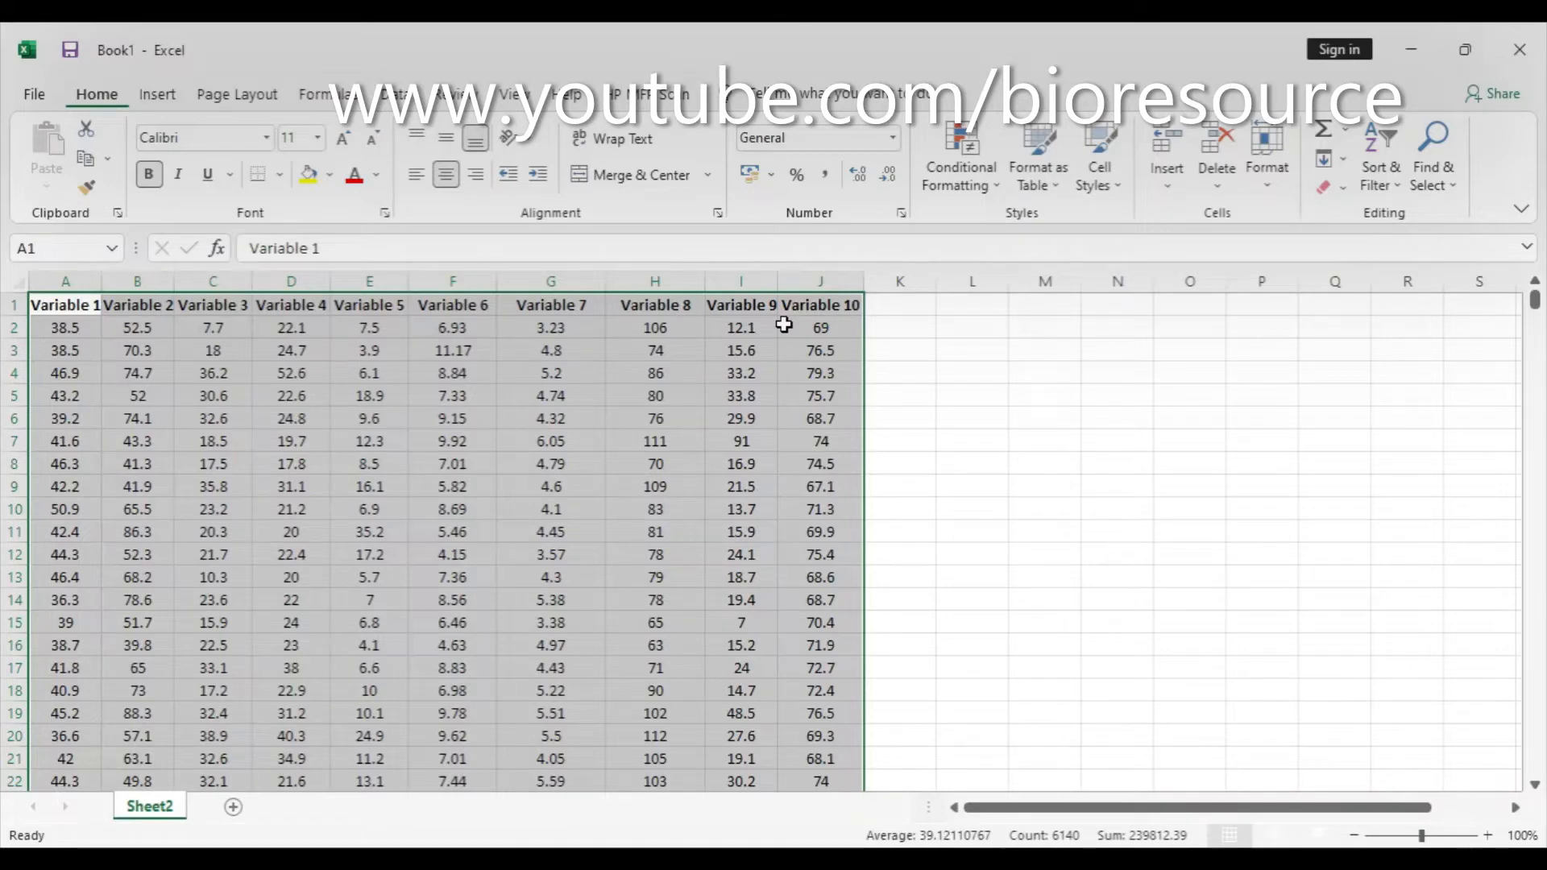
{"action": "mouse_move", "coordinate": [817, 329]}
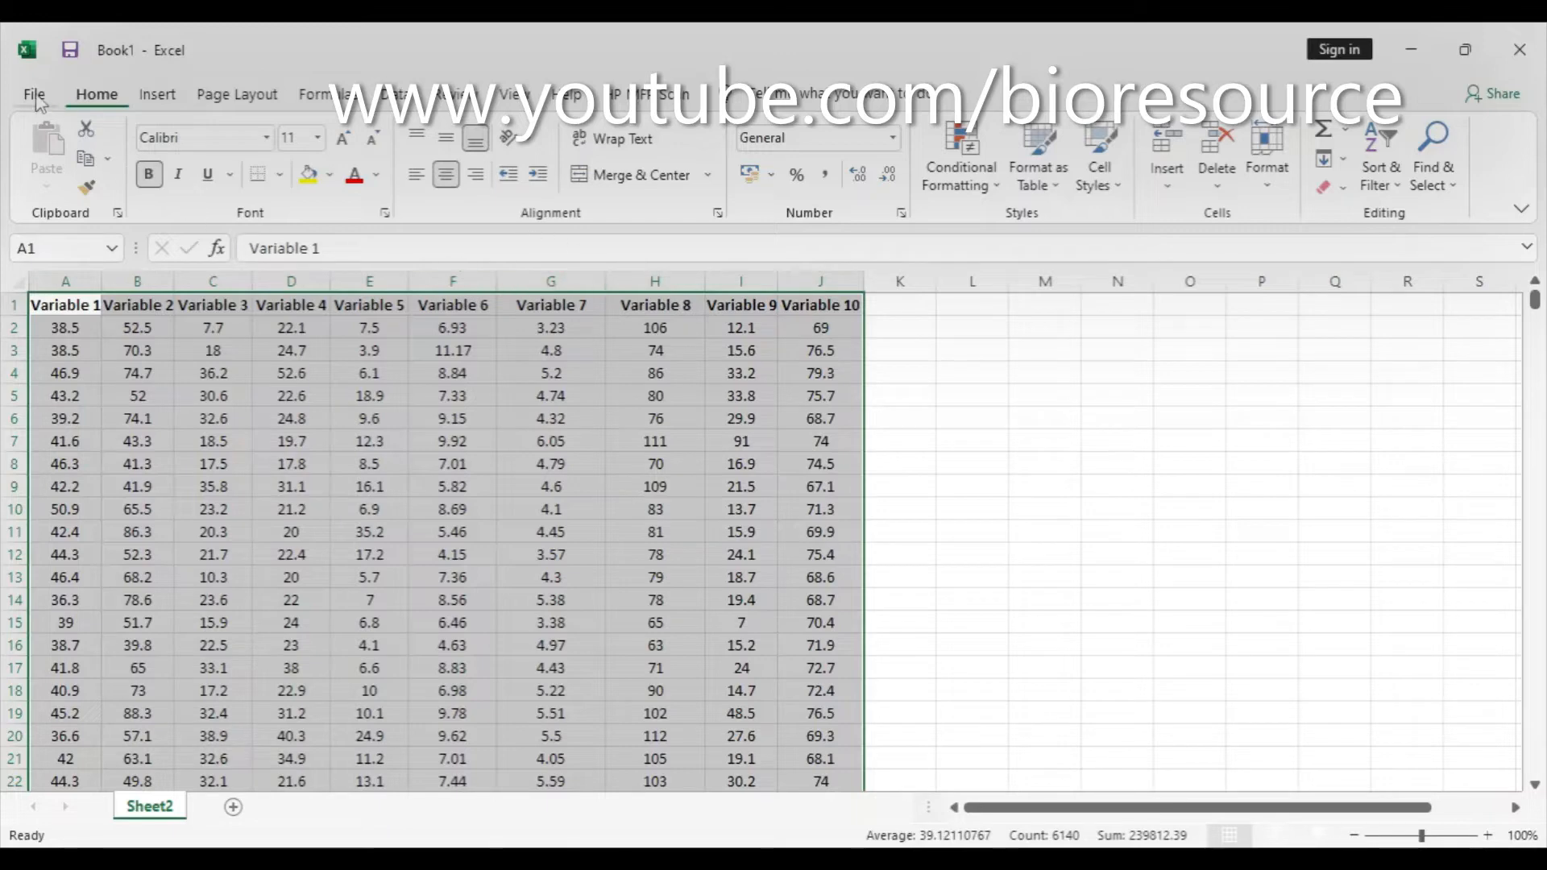
- Reach the Add-ins settings through File > More > Options
{"action": "left_click", "coordinate": [34, 94]}
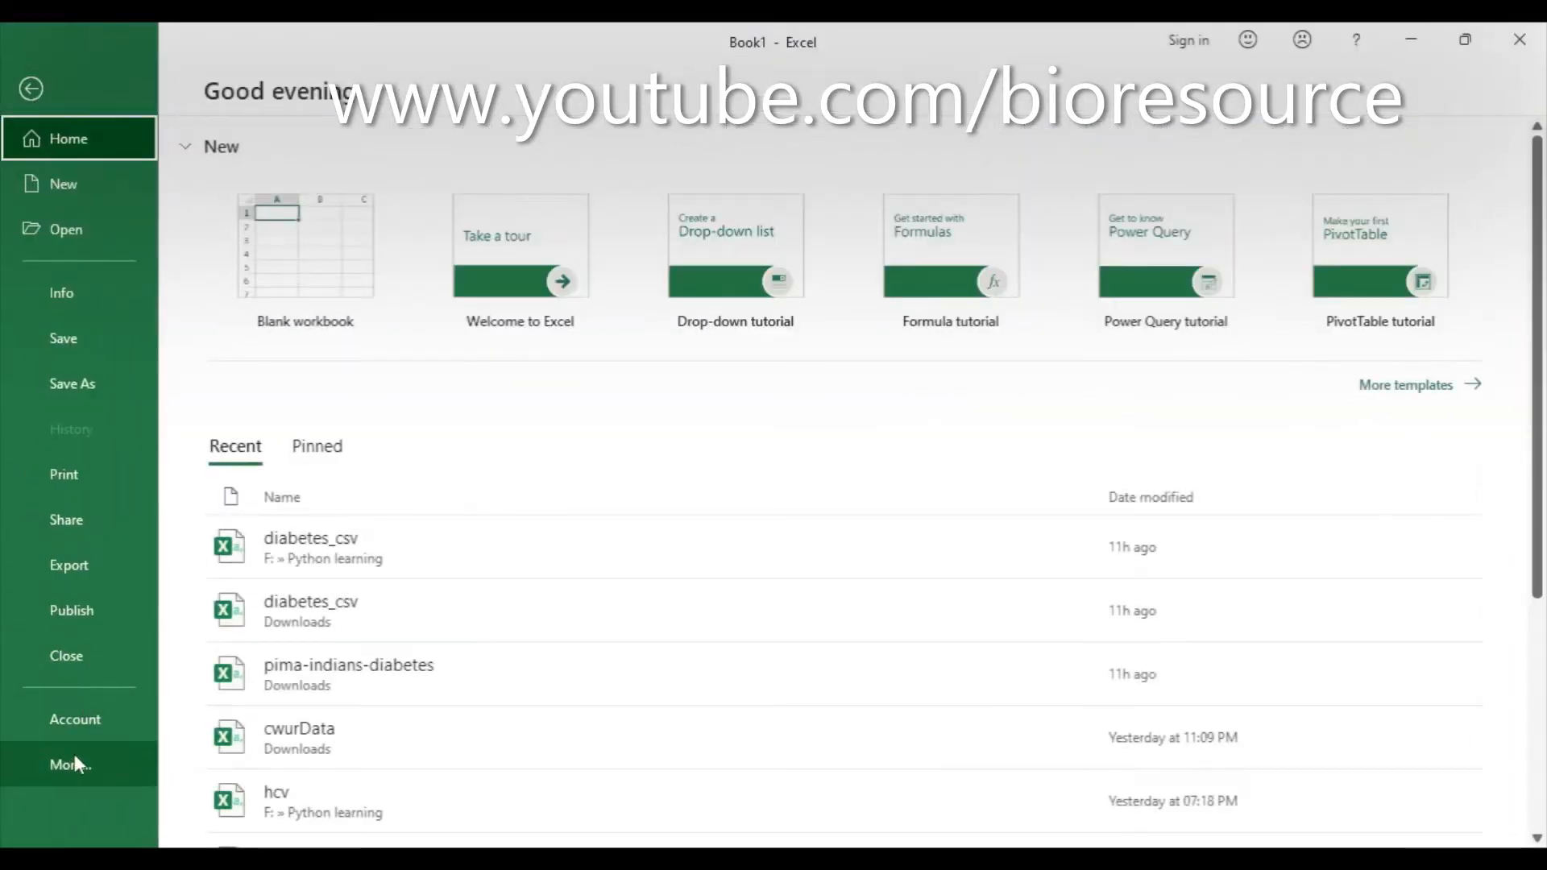
{"action": "mouse_move", "coordinate": [69, 764]}
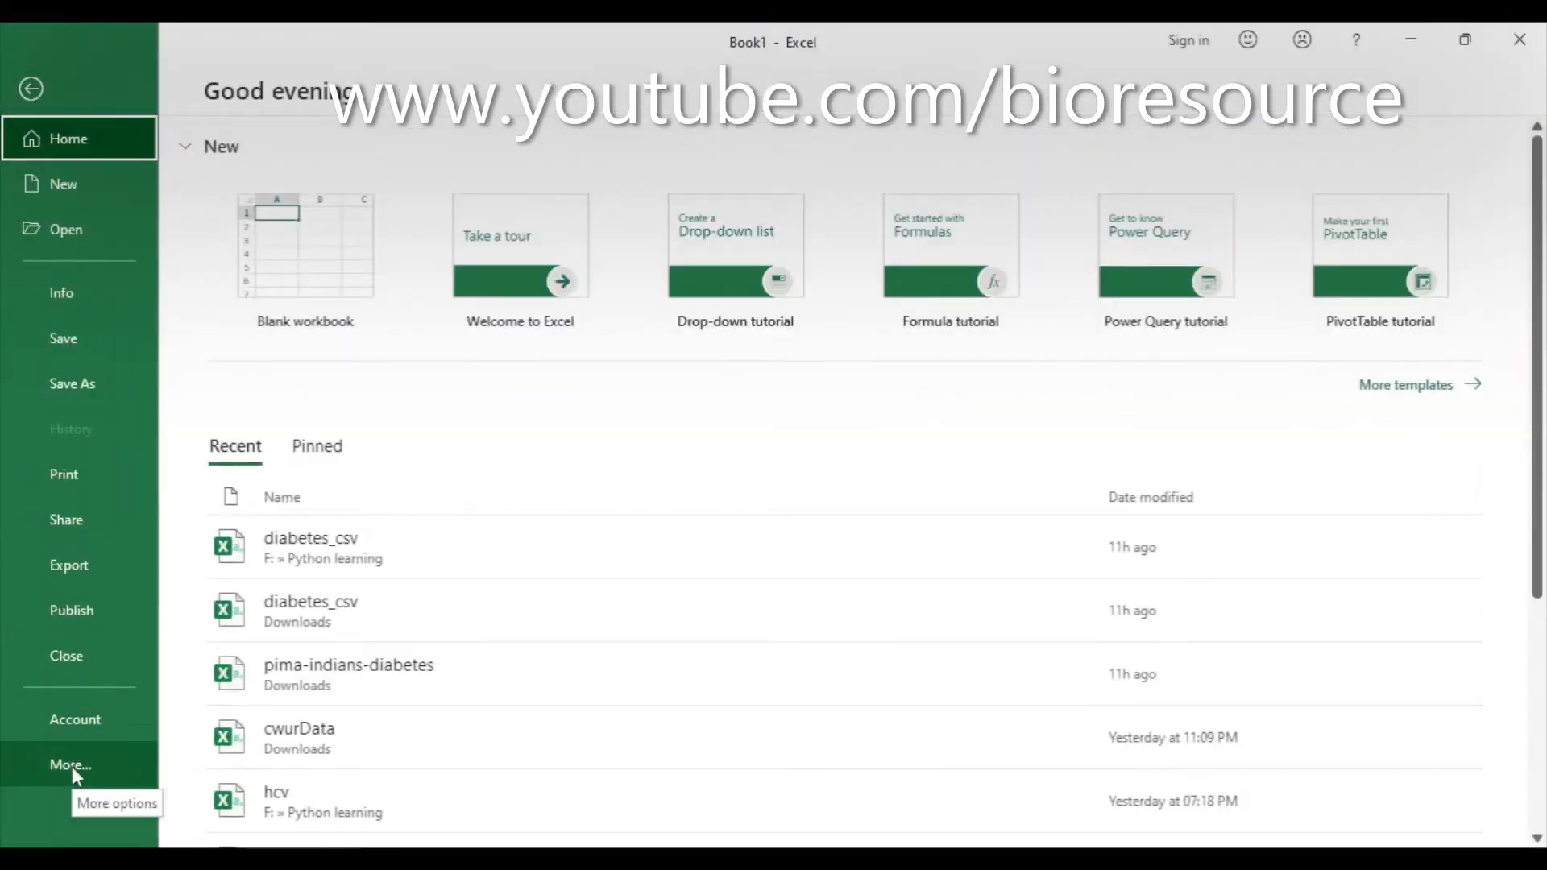
{"action": "left_click", "coordinate": [69, 763]}
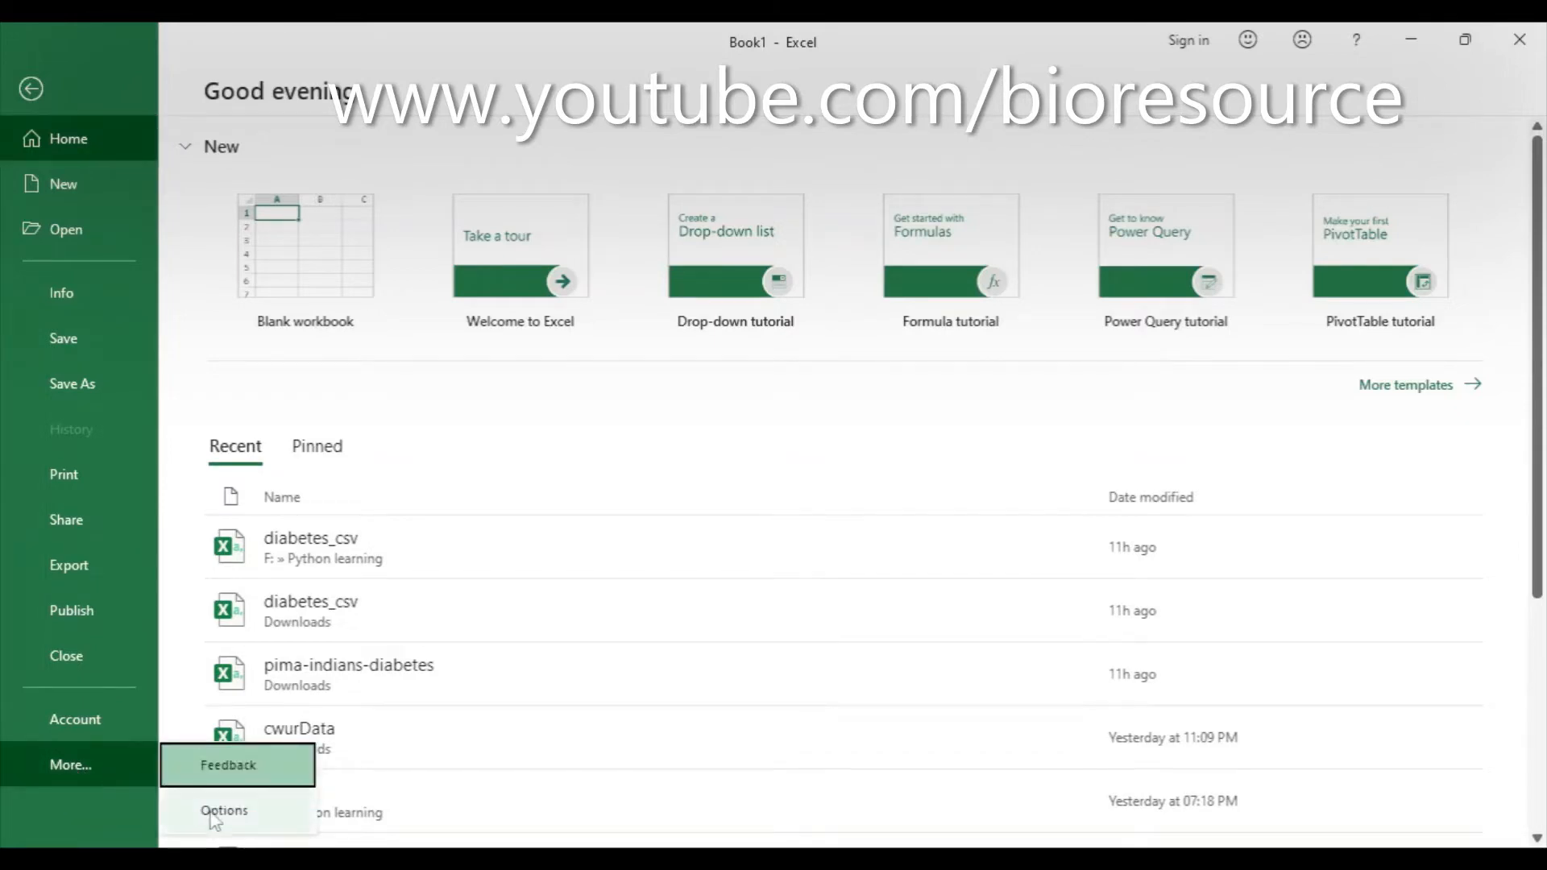
{"action": "left_click", "coordinate": [224, 811]}
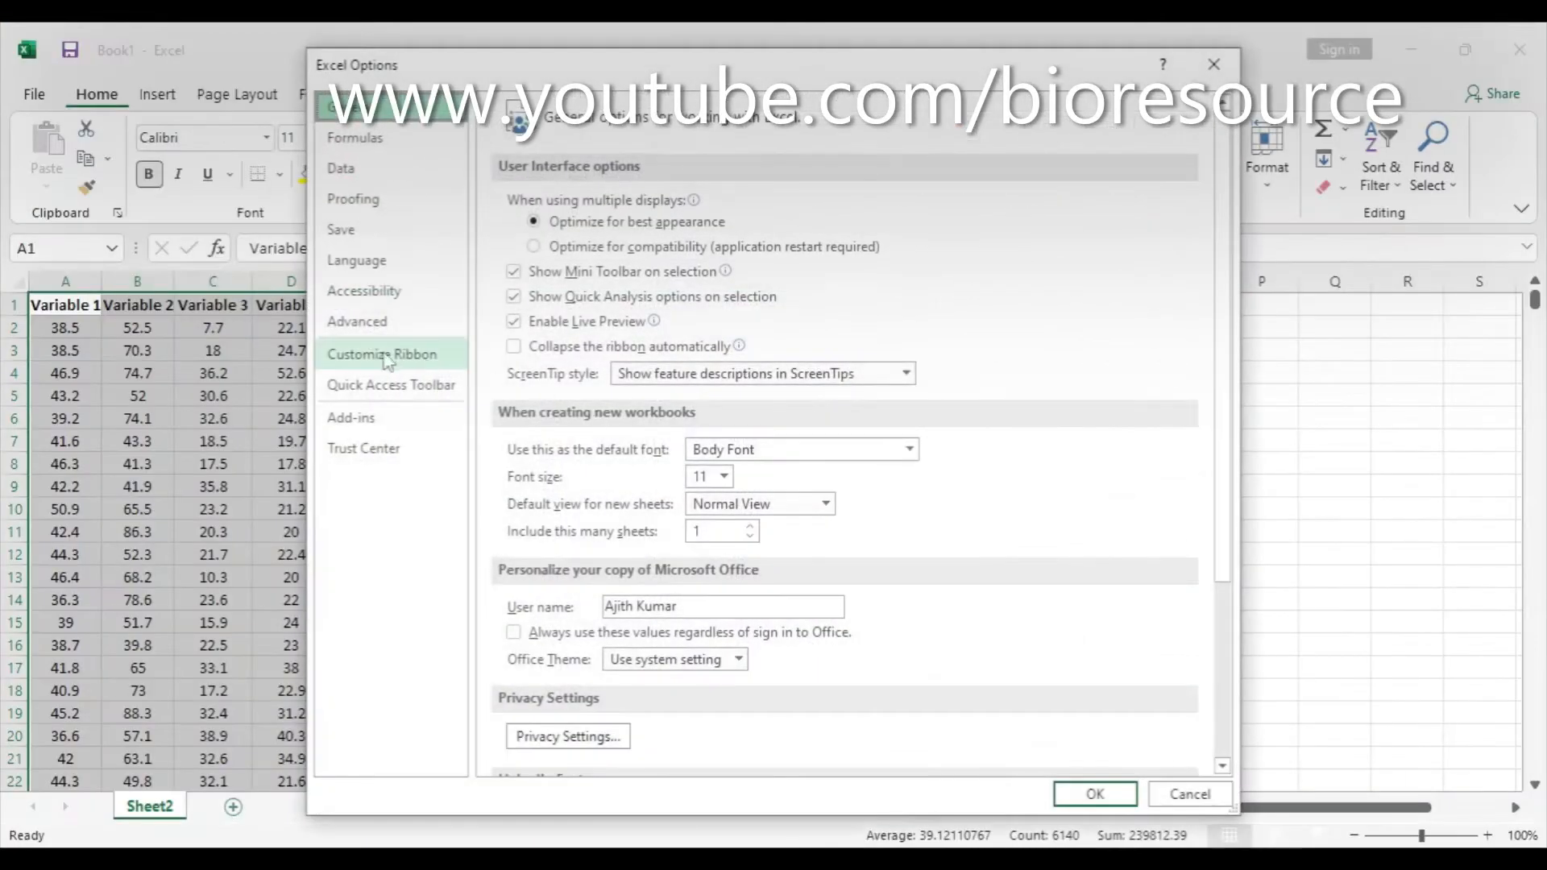
{"action": "left_click", "coordinate": [351, 418]}
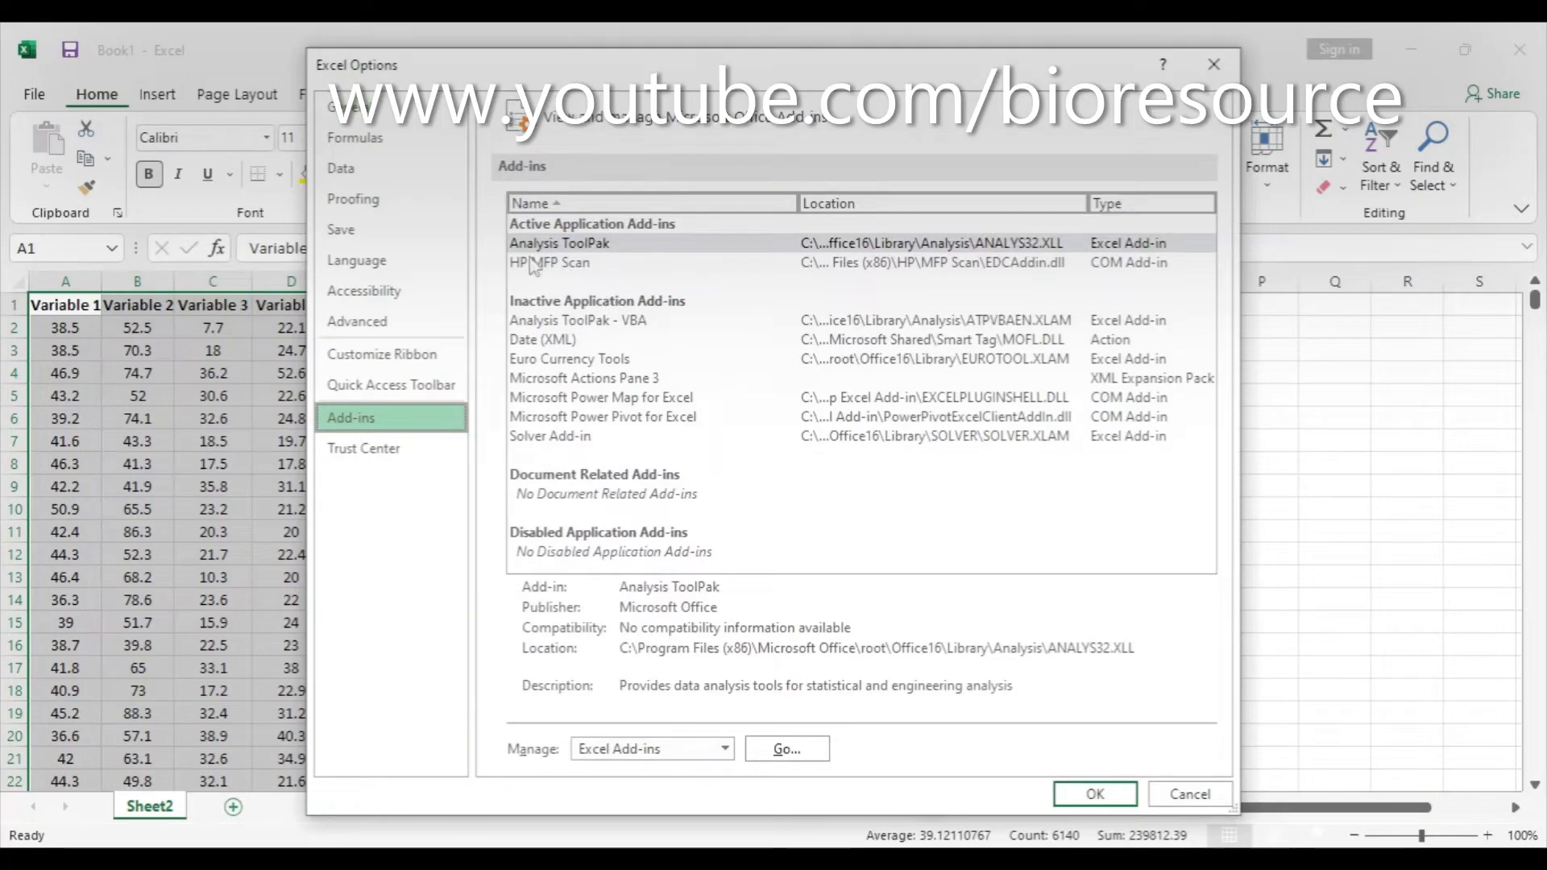
- Enable the Analysis ToolPak from the Excel Add-ins list and confirm
{"action": "left_click", "coordinate": [559, 243]}
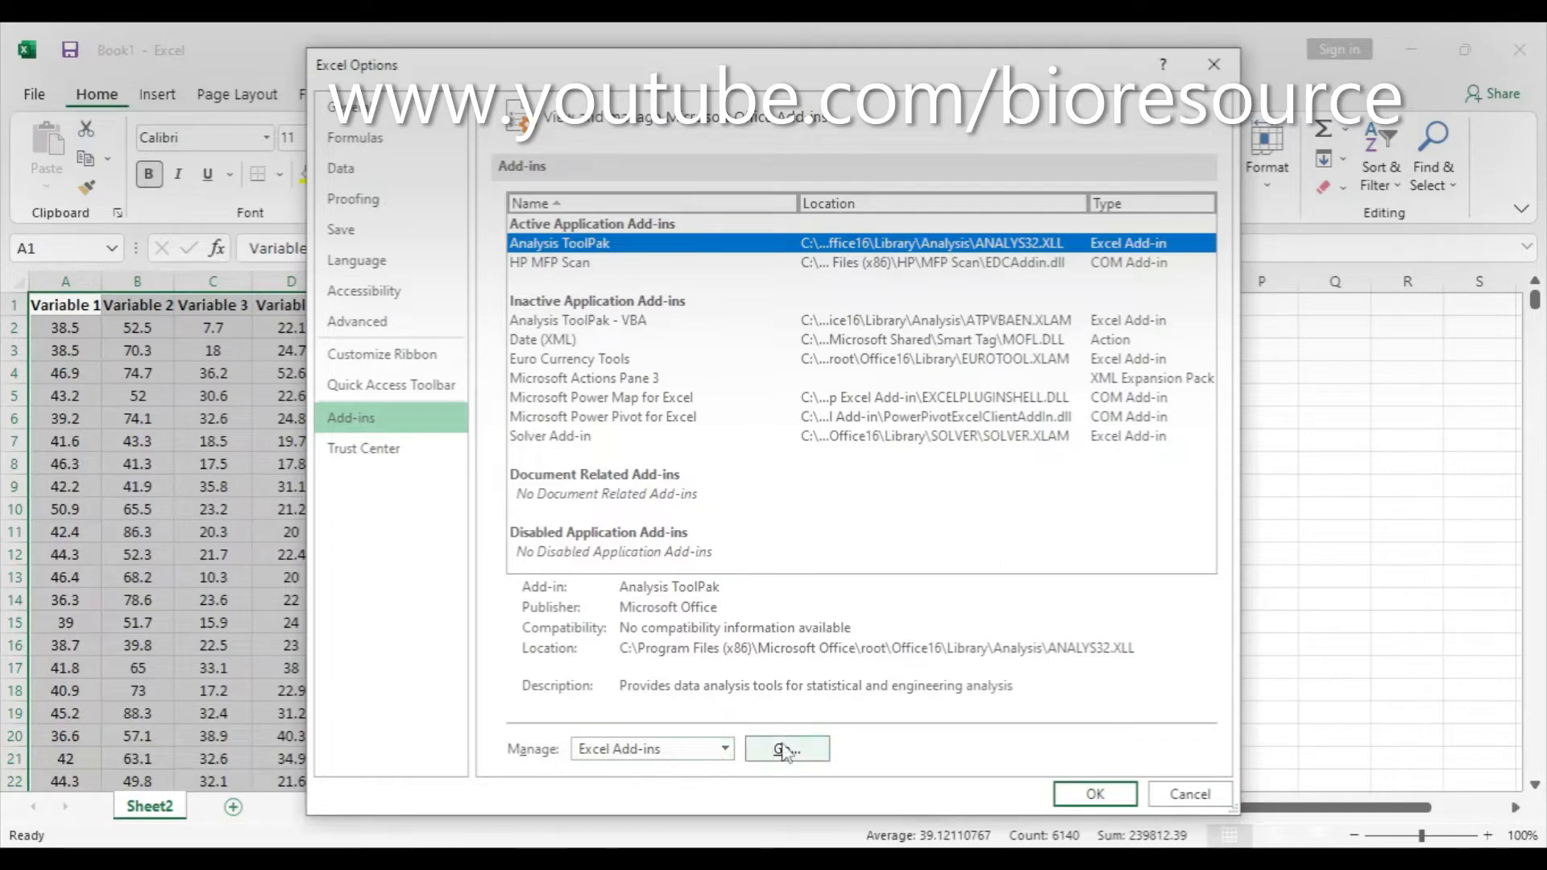
{"action": "left_click", "coordinate": [784, 750]}
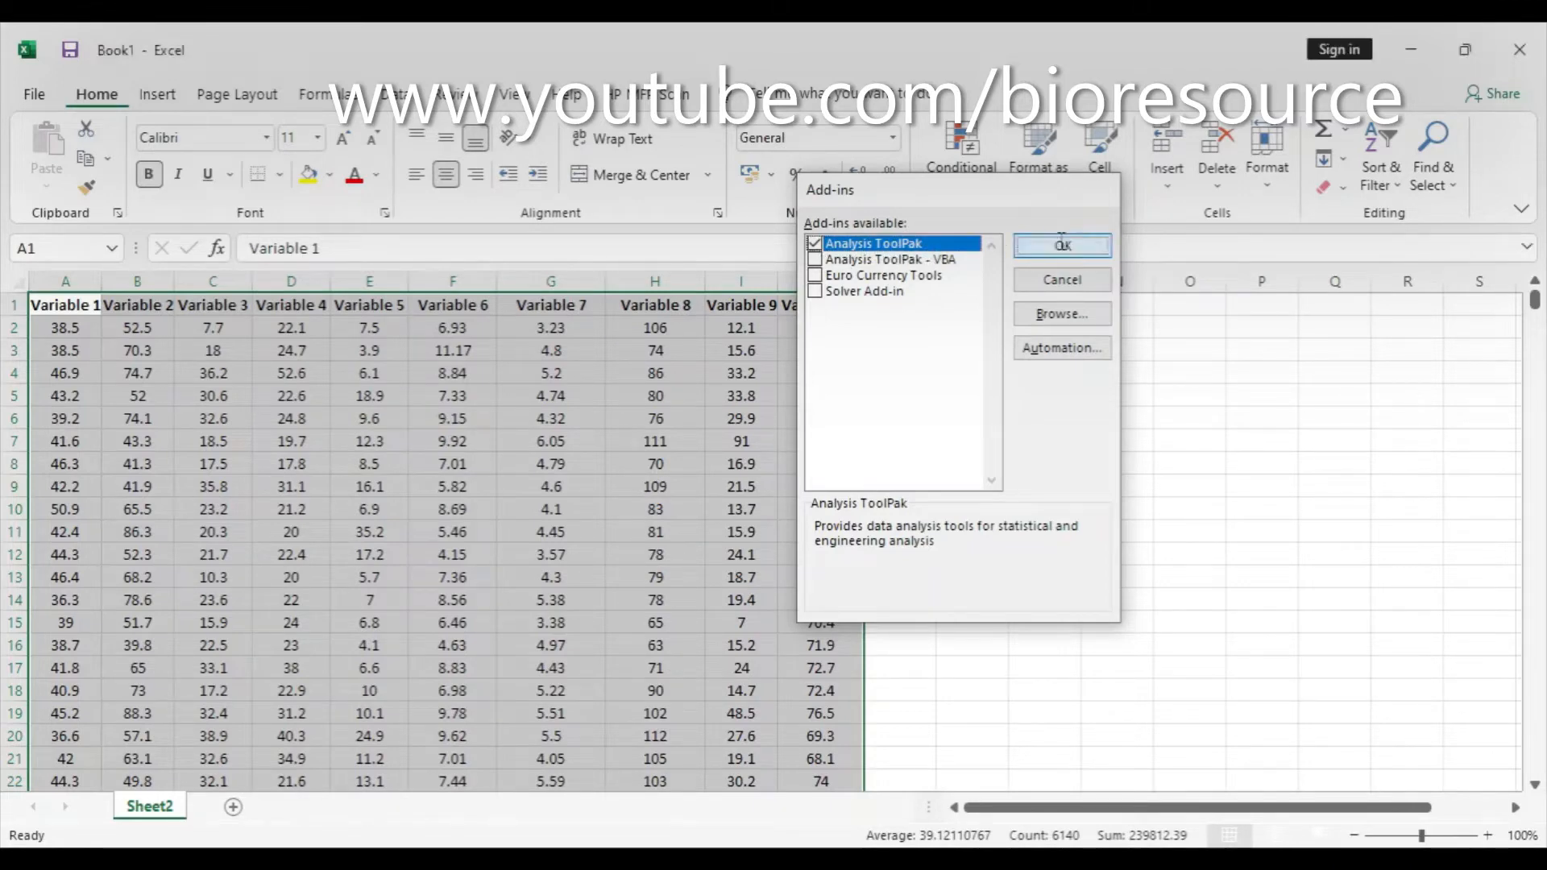
{"action": "left_click", "coordinate": [1062, 245]}
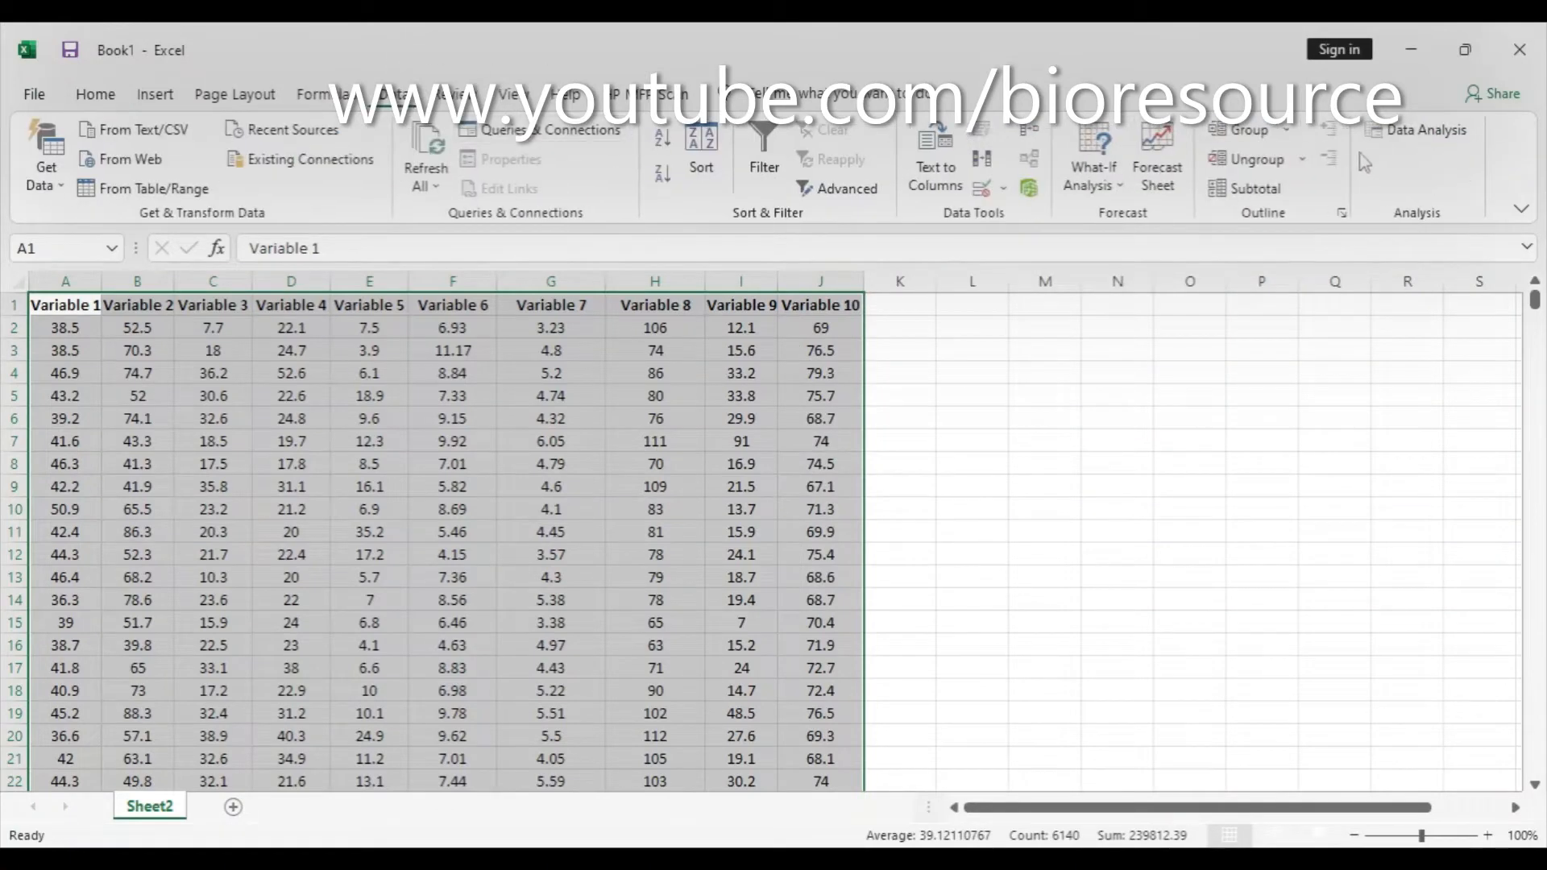
{"action": "mouse_move", "coordinate": [1422, 129]}
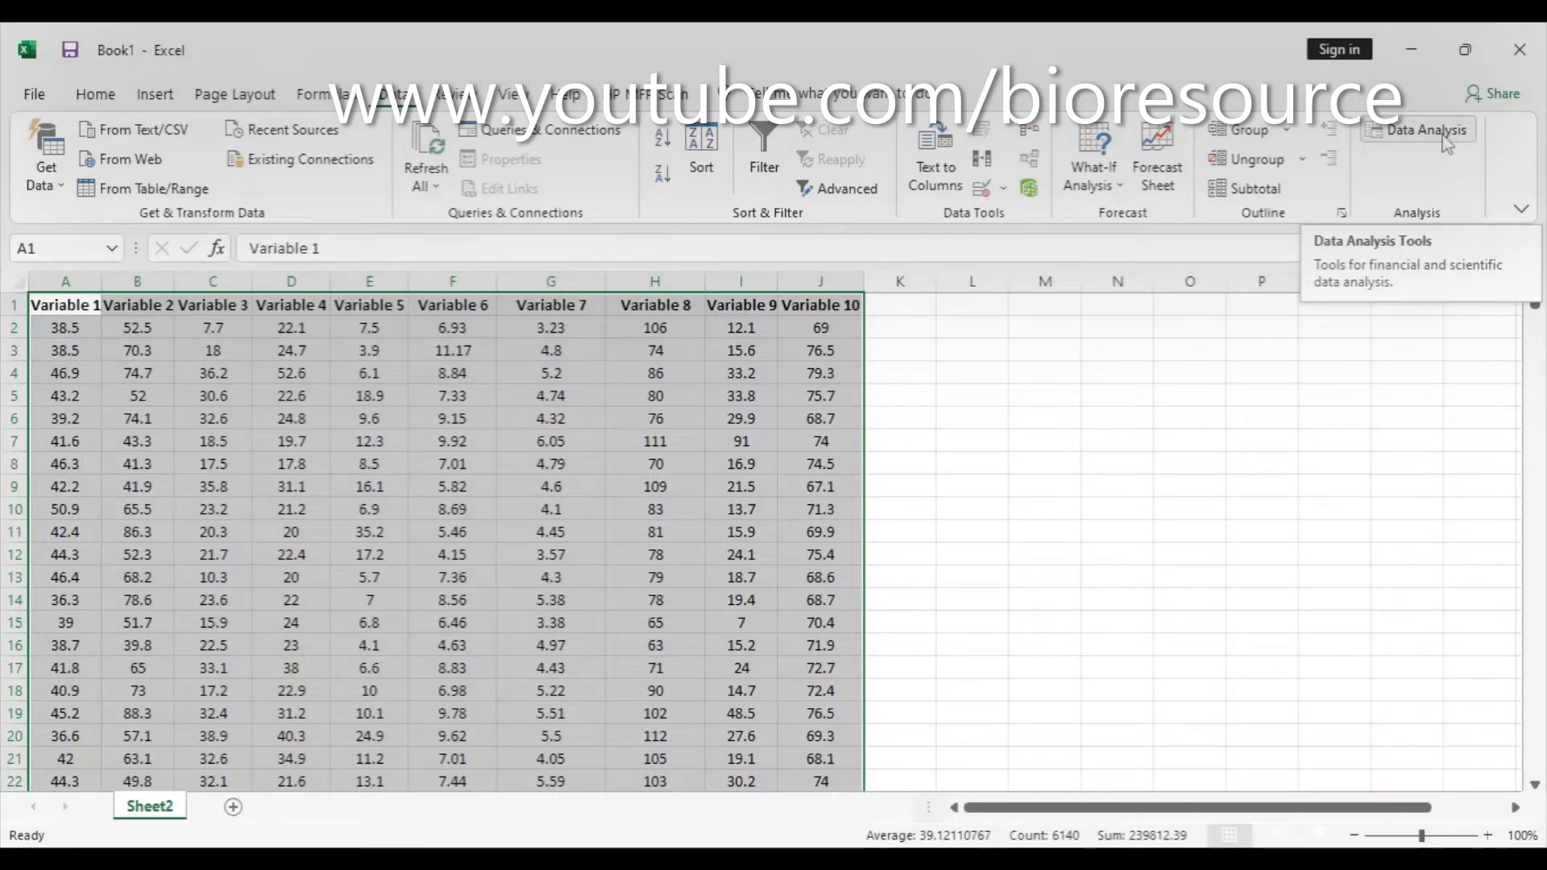
- Start a Correlation analysis from Data Analysis for A1:J614 by columns with first-row labels
{"action": "left_click", "coordinate": [1419, 129]}
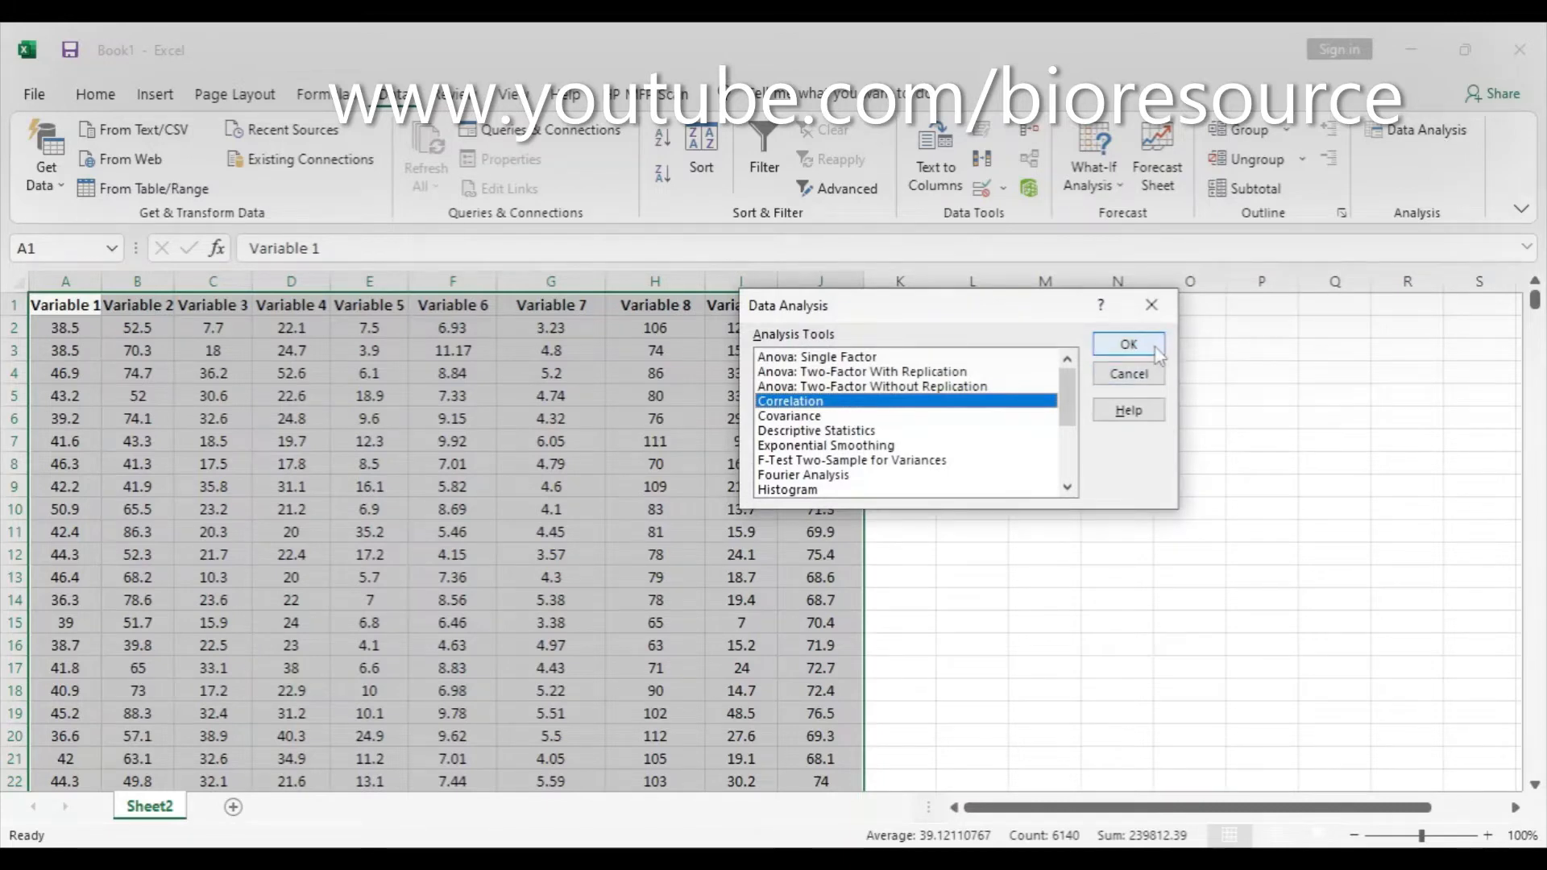
{"action": "left_click", "coordinate": [1128, 343]}
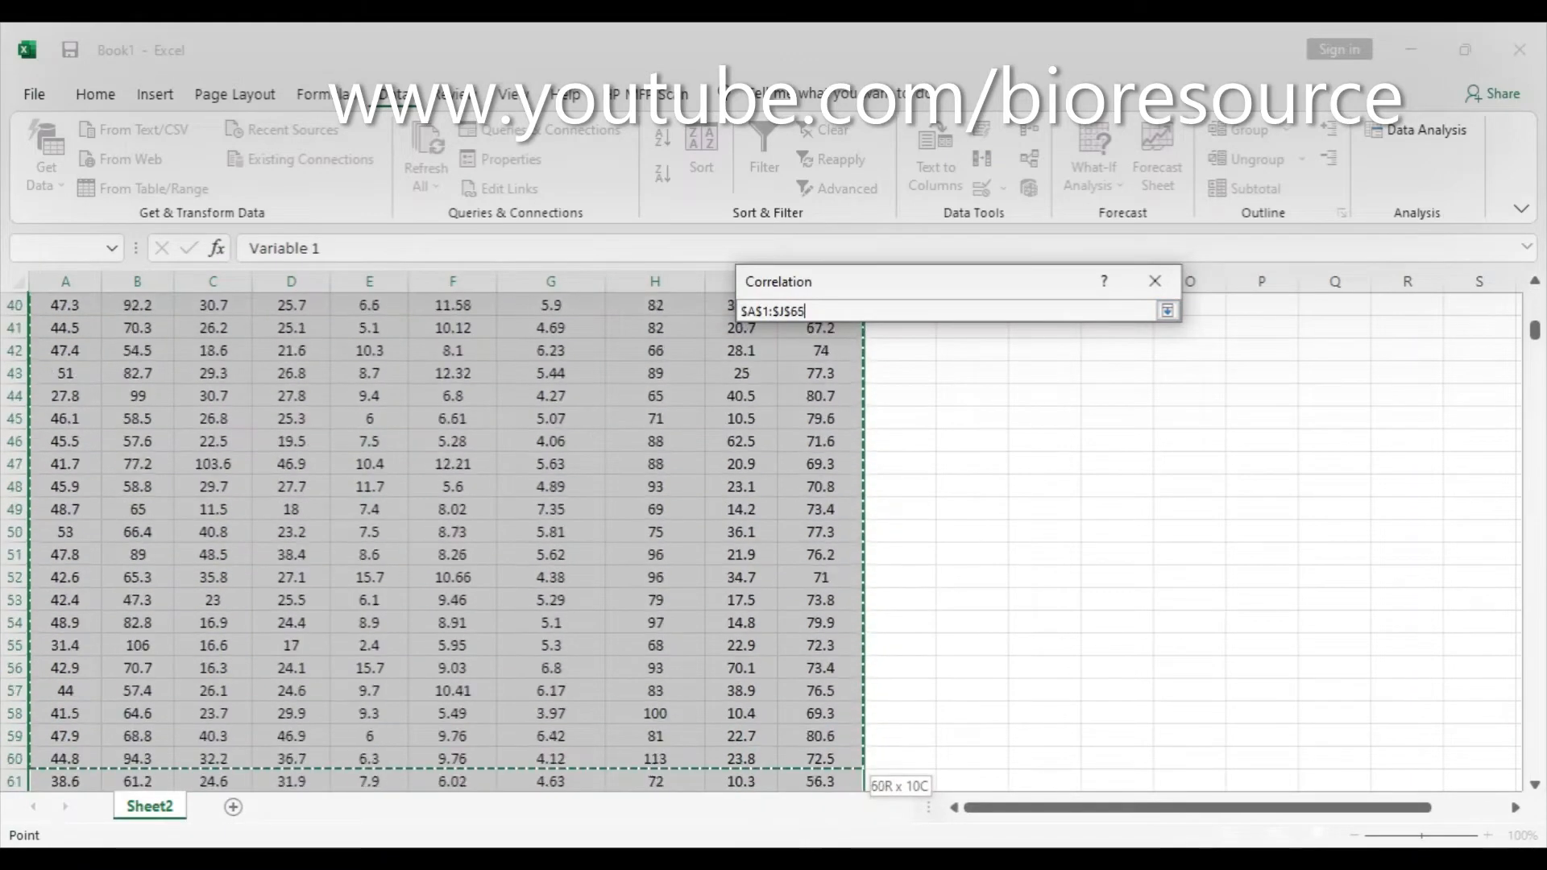
{"action": "scroll", "scroll_direction": "down", "scroll_amount": 3}
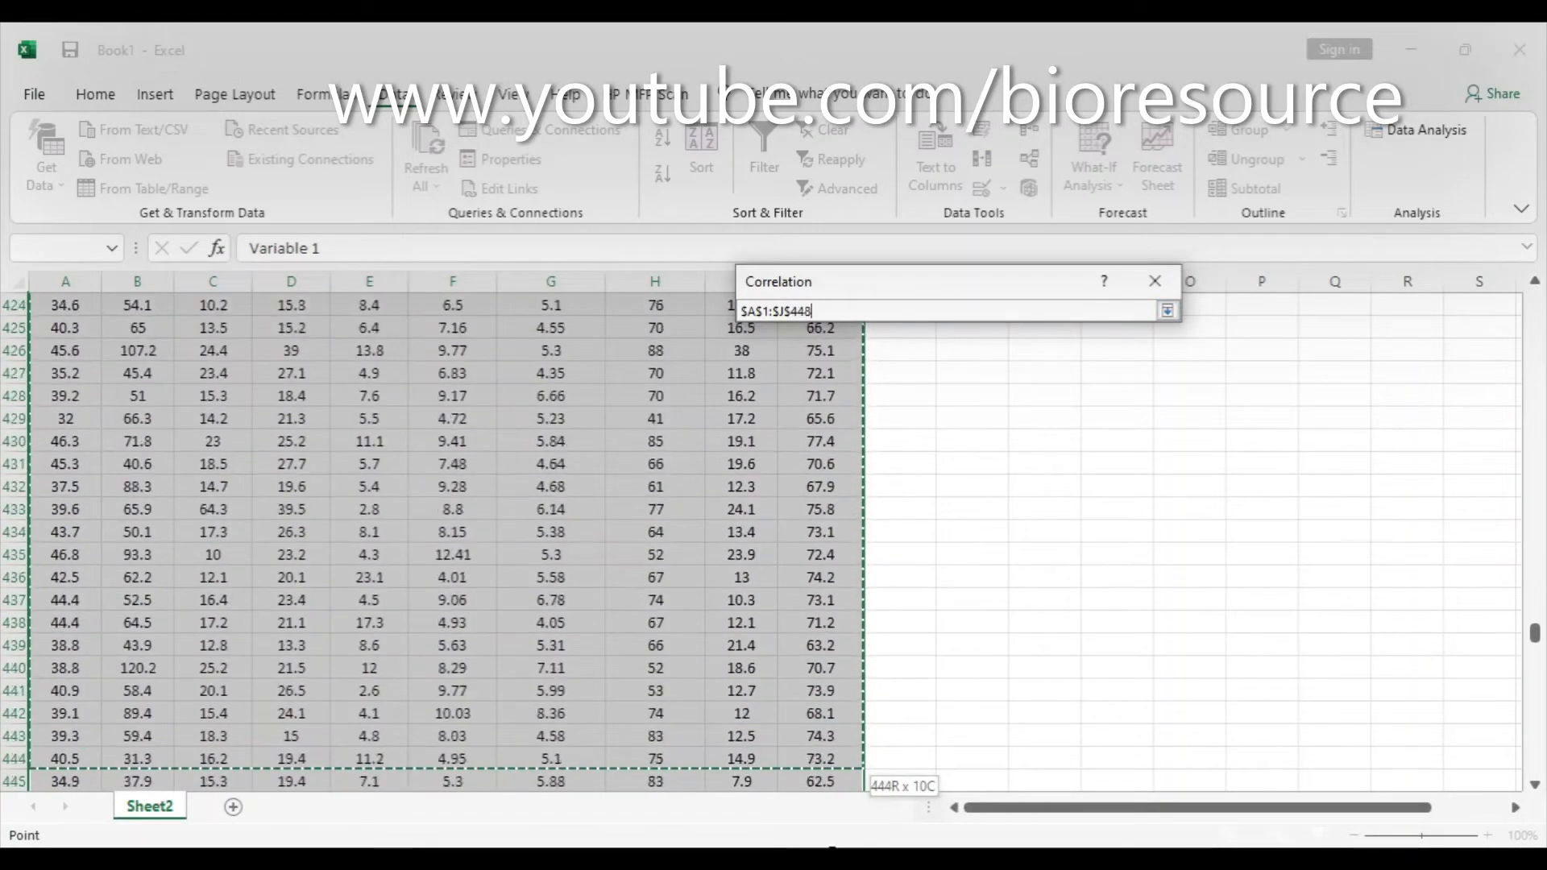
{"action": "scroll", "scroll_direction": "down", "scroll_amount": 3}
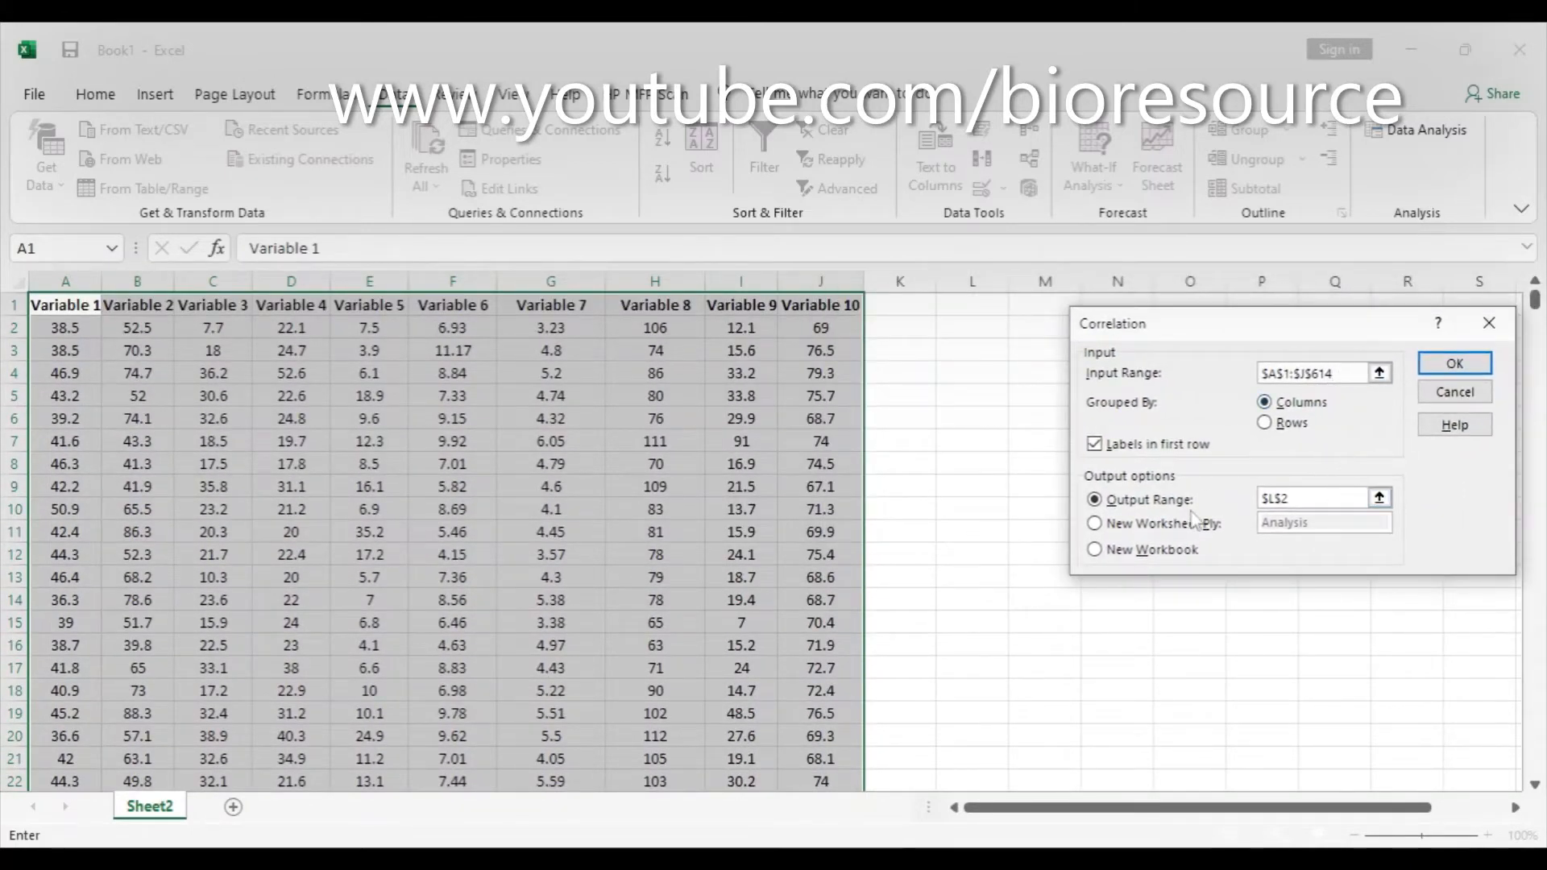
- Set the correlation output range to L3 and run it, producing the 10-variable matrix in L3:V13
{"action": "left_click", "coordinate": [1380, 498]}
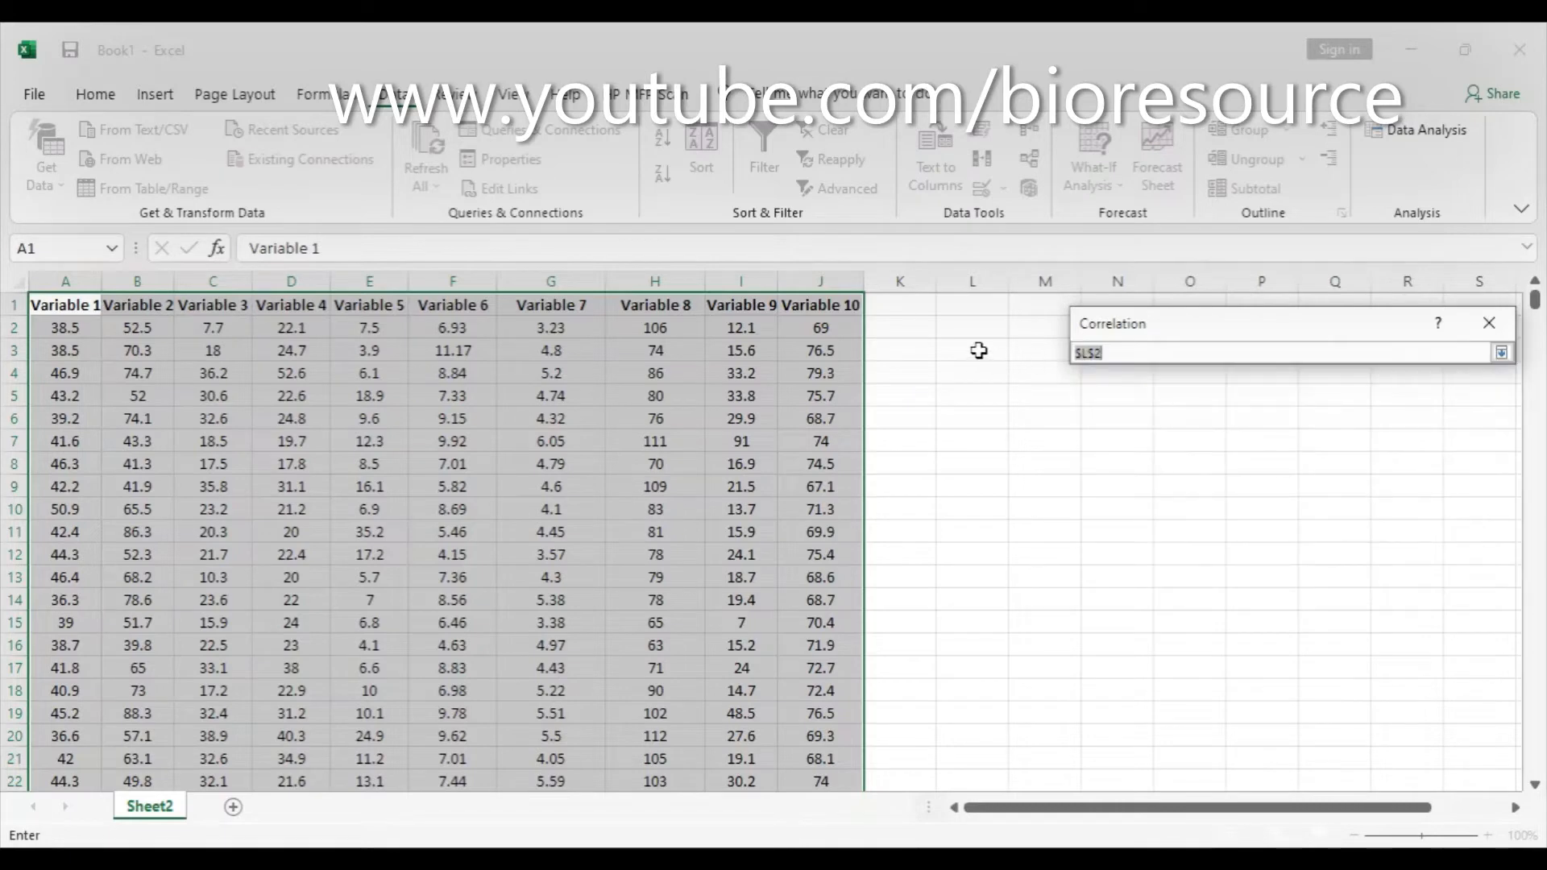
{"action": "left_click", "coordinate": [970, 350]}
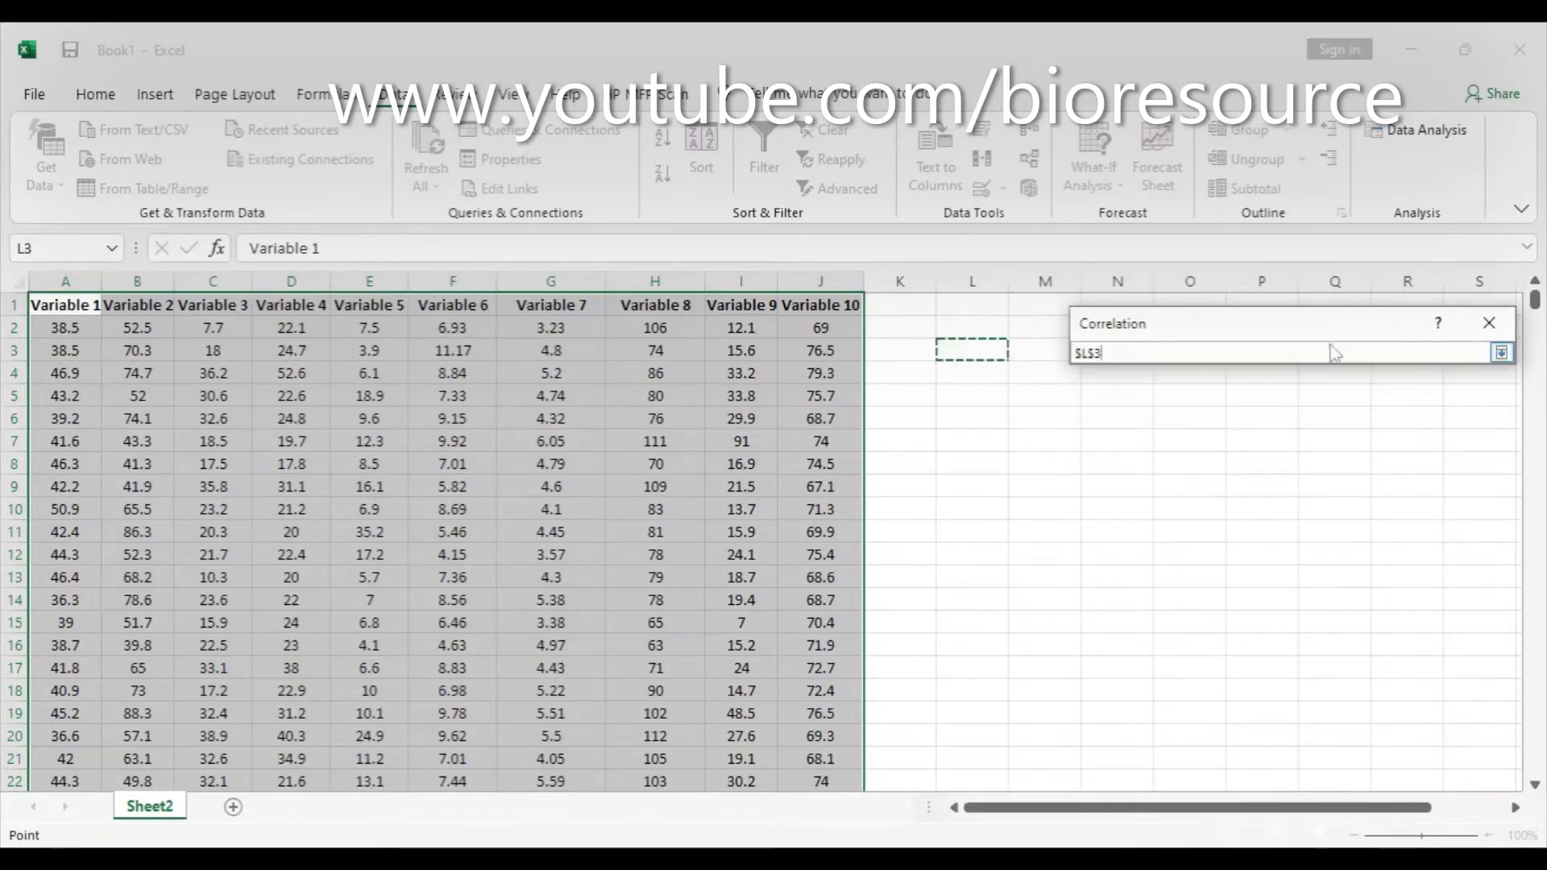
{"action": "left_click", "coordinate": [1501, 353]}
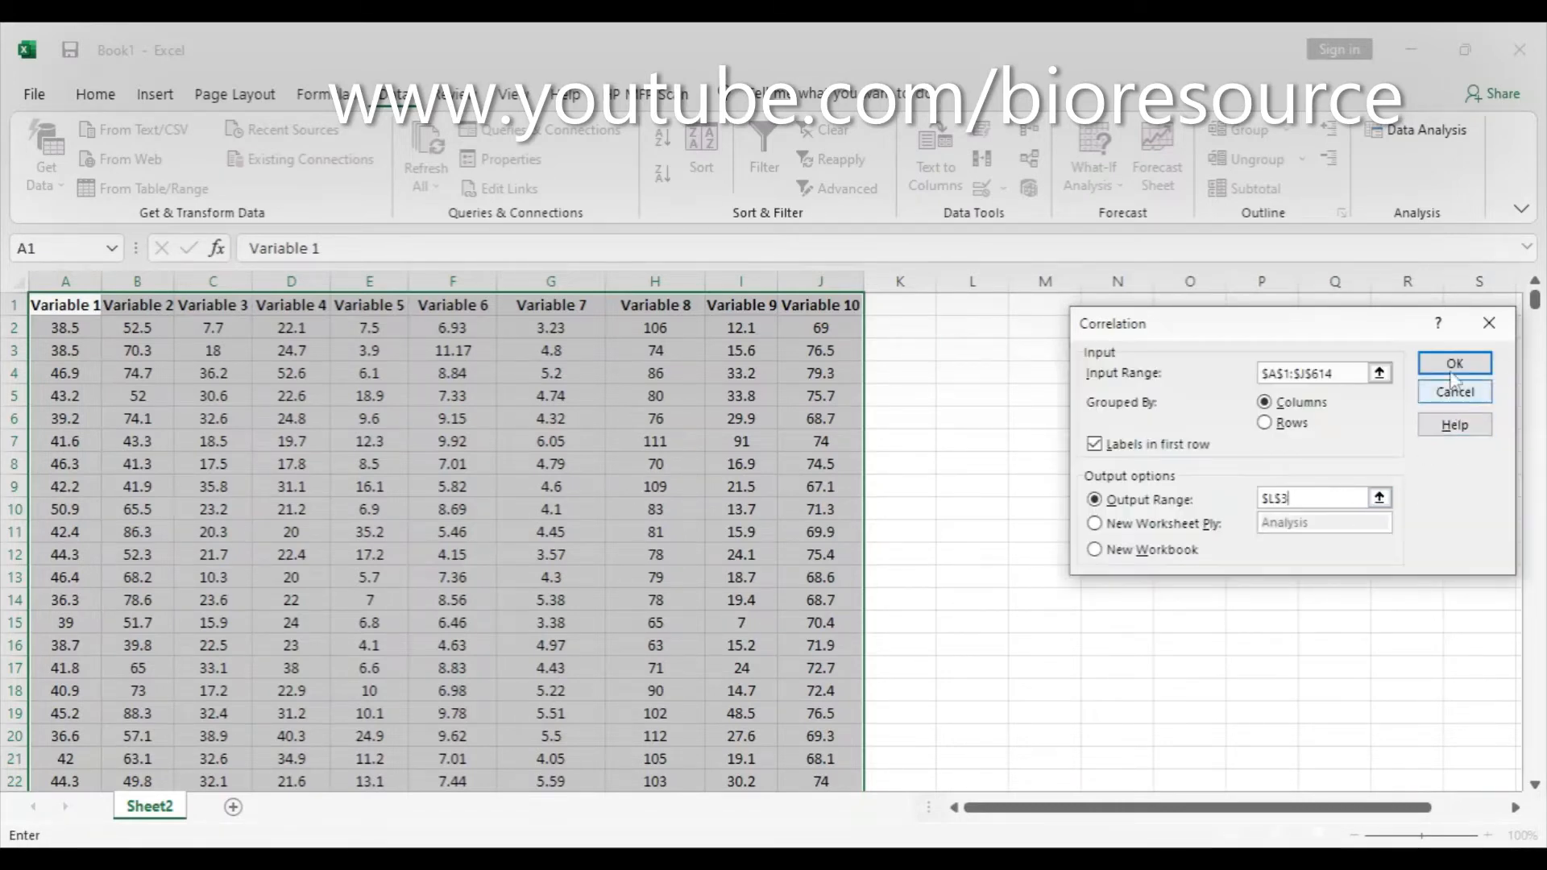
{"action": "left_click", "coordinate": [1453, 363]}
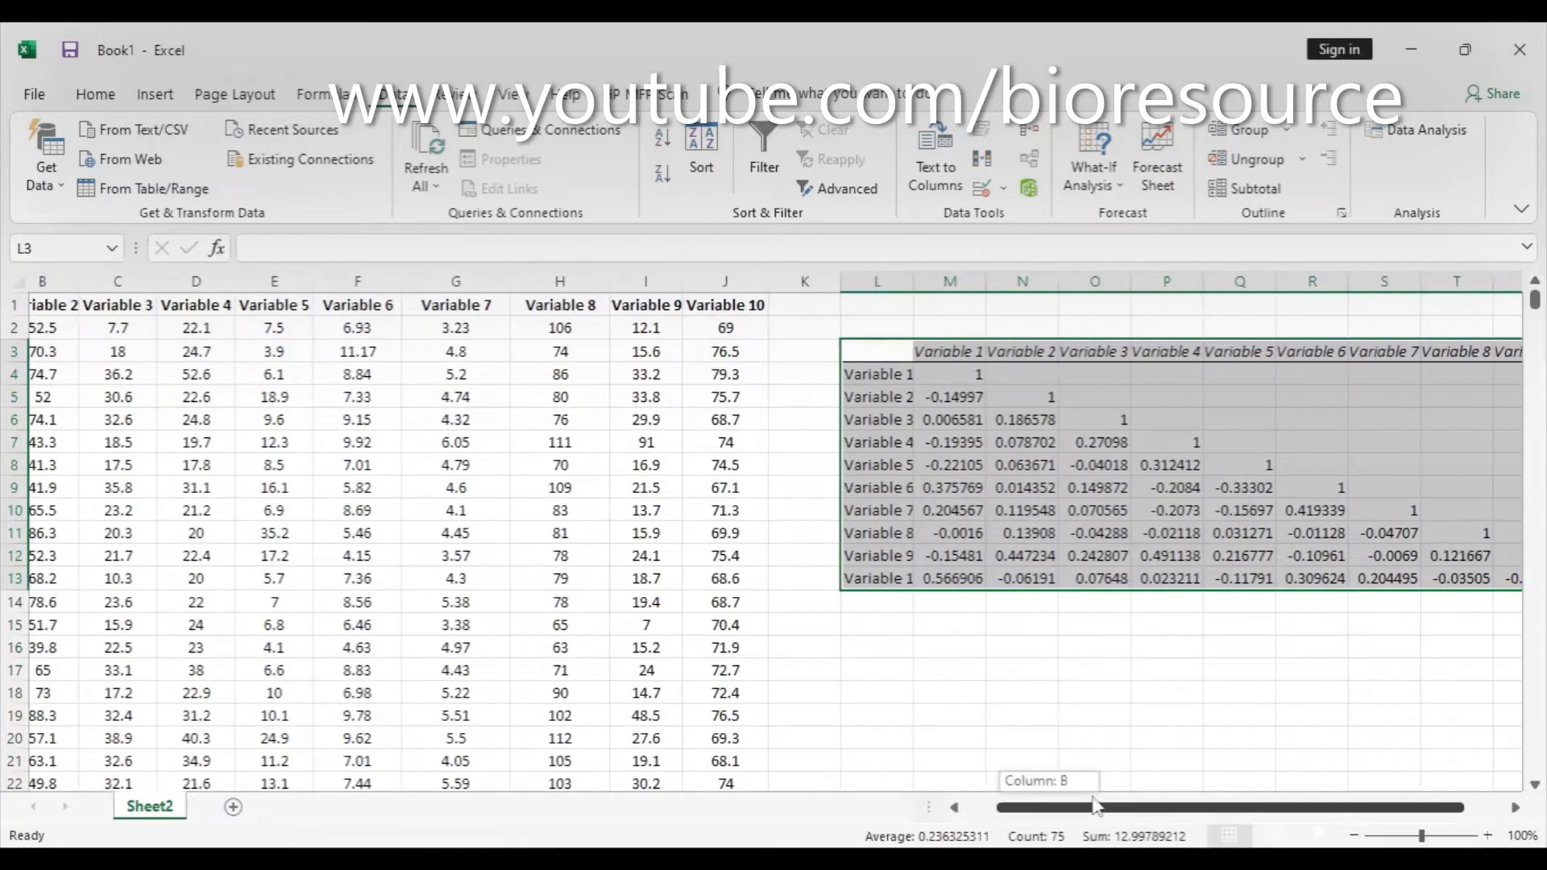
{"action": "scroll", "scroll_direction": "left", "scroll_amount": 3}
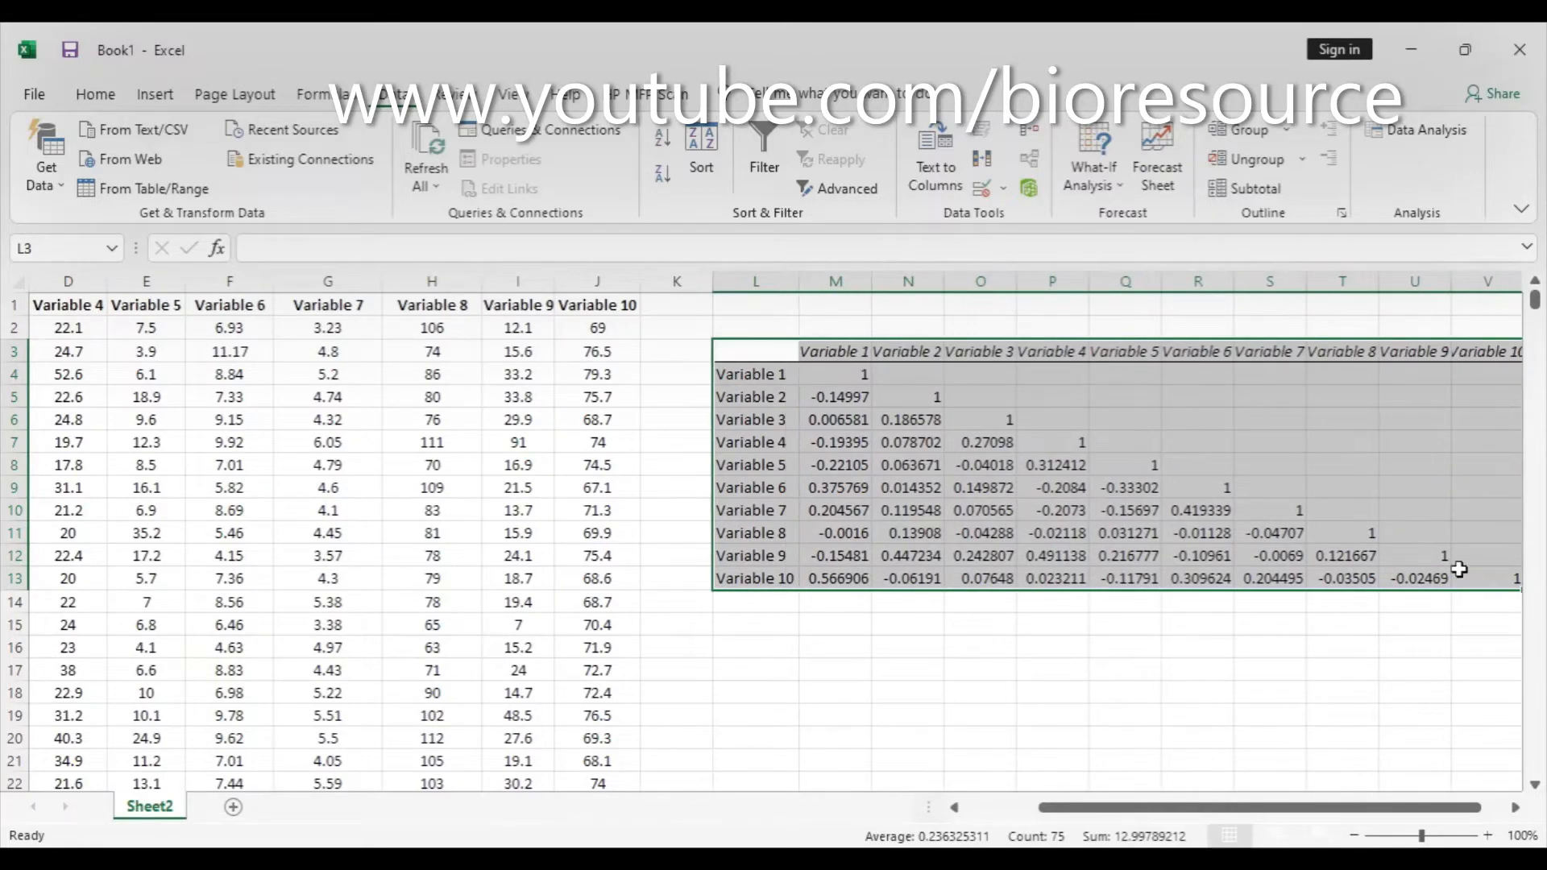
{"action": "mouse_move", "coordinate": [891, 375]}
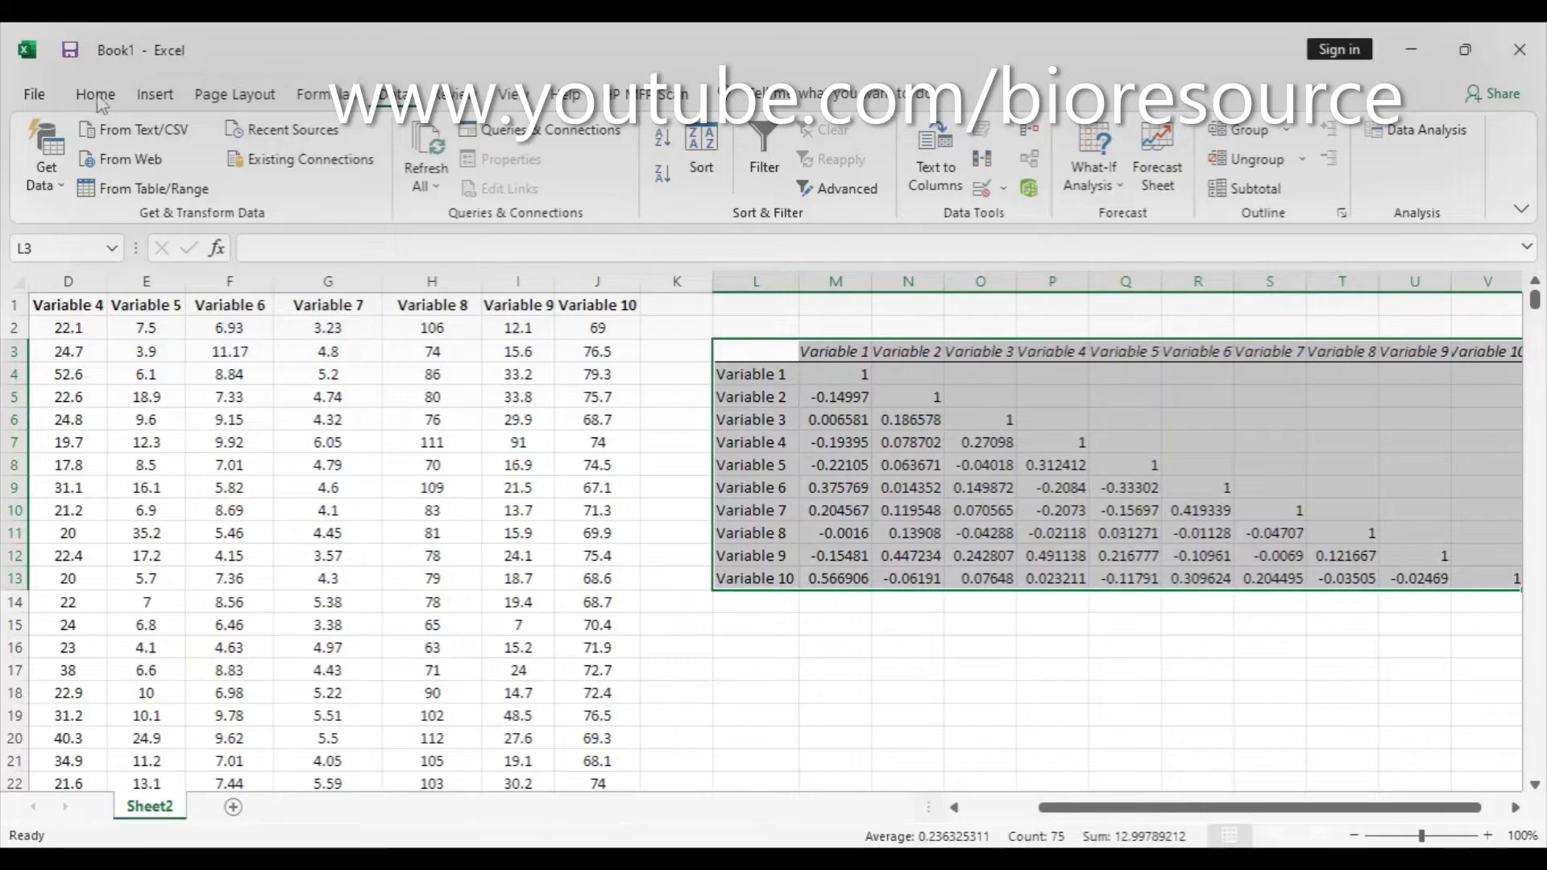
- Start a custom colour-scale rule via Conditional Formatting > Color Scales > More Rules
{"action": "left_click", "coordinate": [960, 158]}
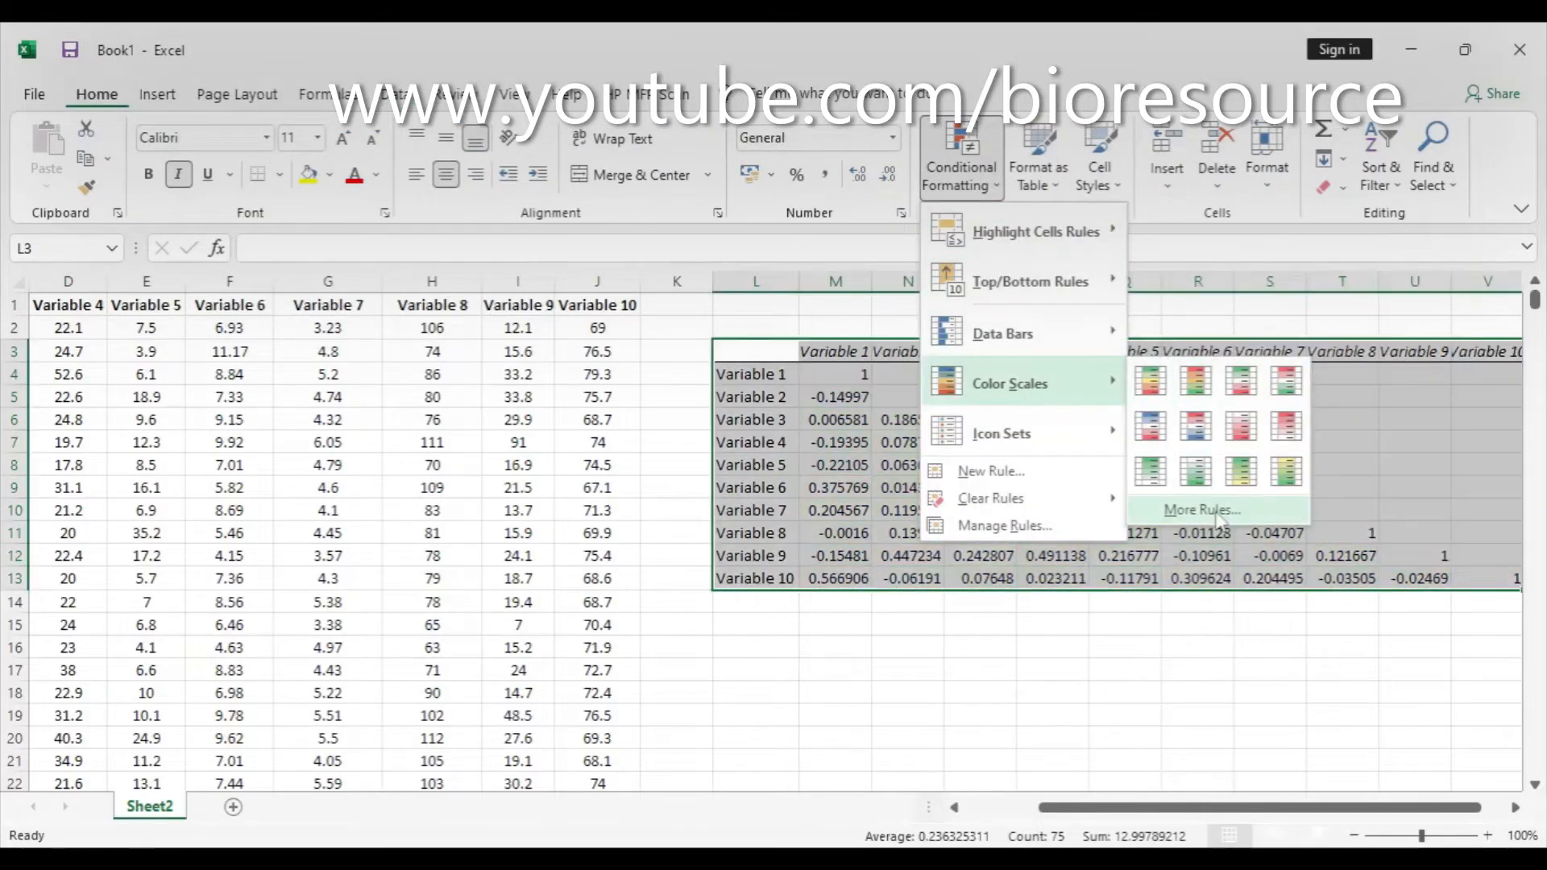
{"action": "left_click", "coordinate": [1203, 509]}
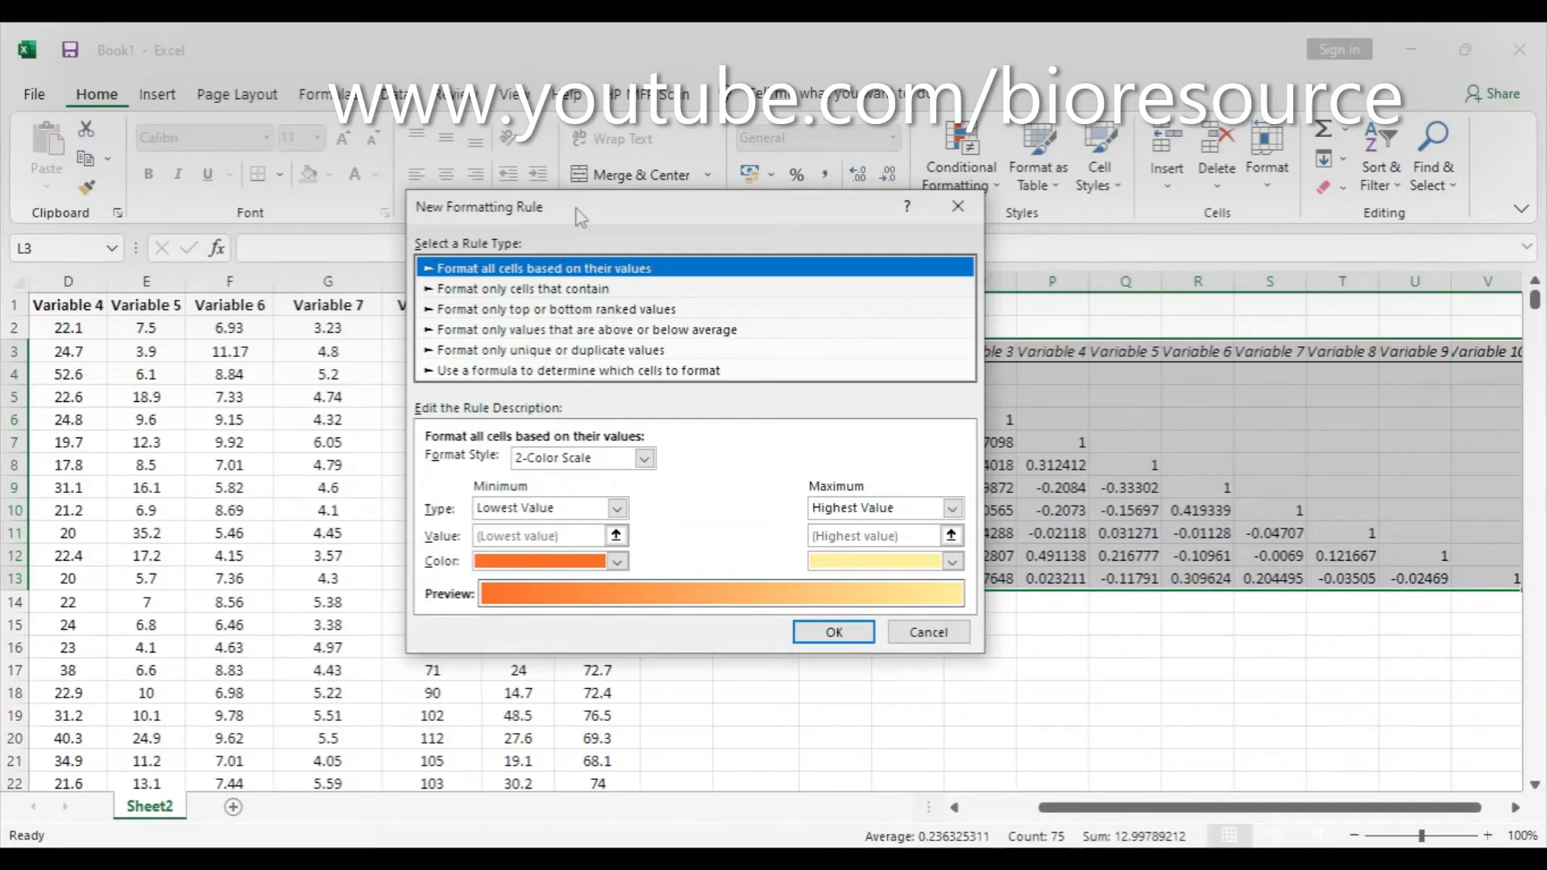
- Make it a 3-Color Scale with Minimum, Midpoint and Maximum as Numbers -1, 0 and 1
{"action": "left_click", "coordinate": [616, 508]}
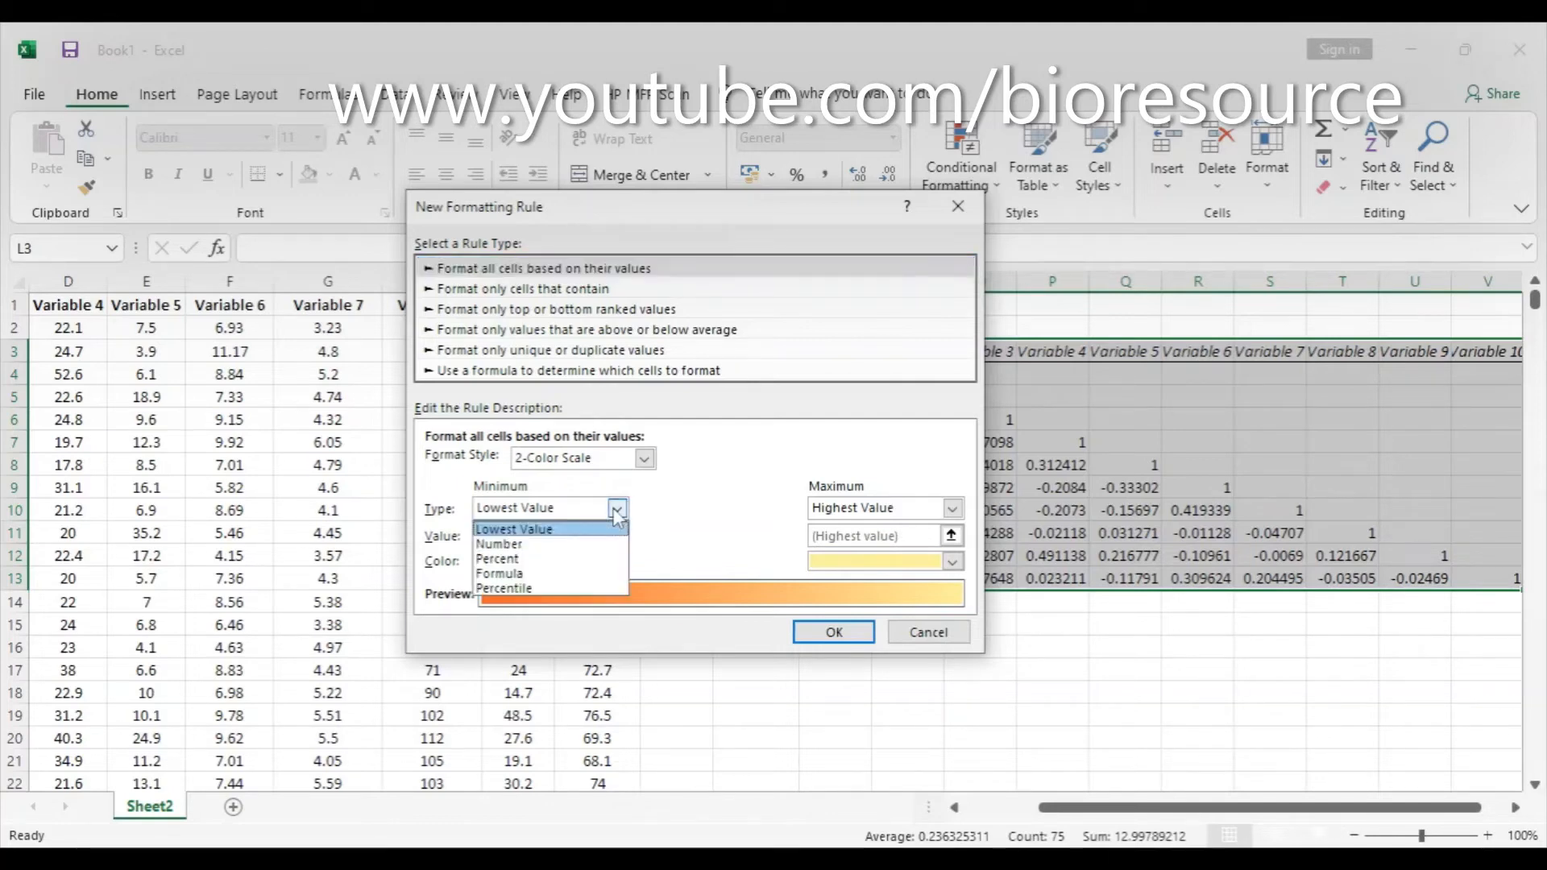
{"action": "left_click", "coordinate": [498, 543]}
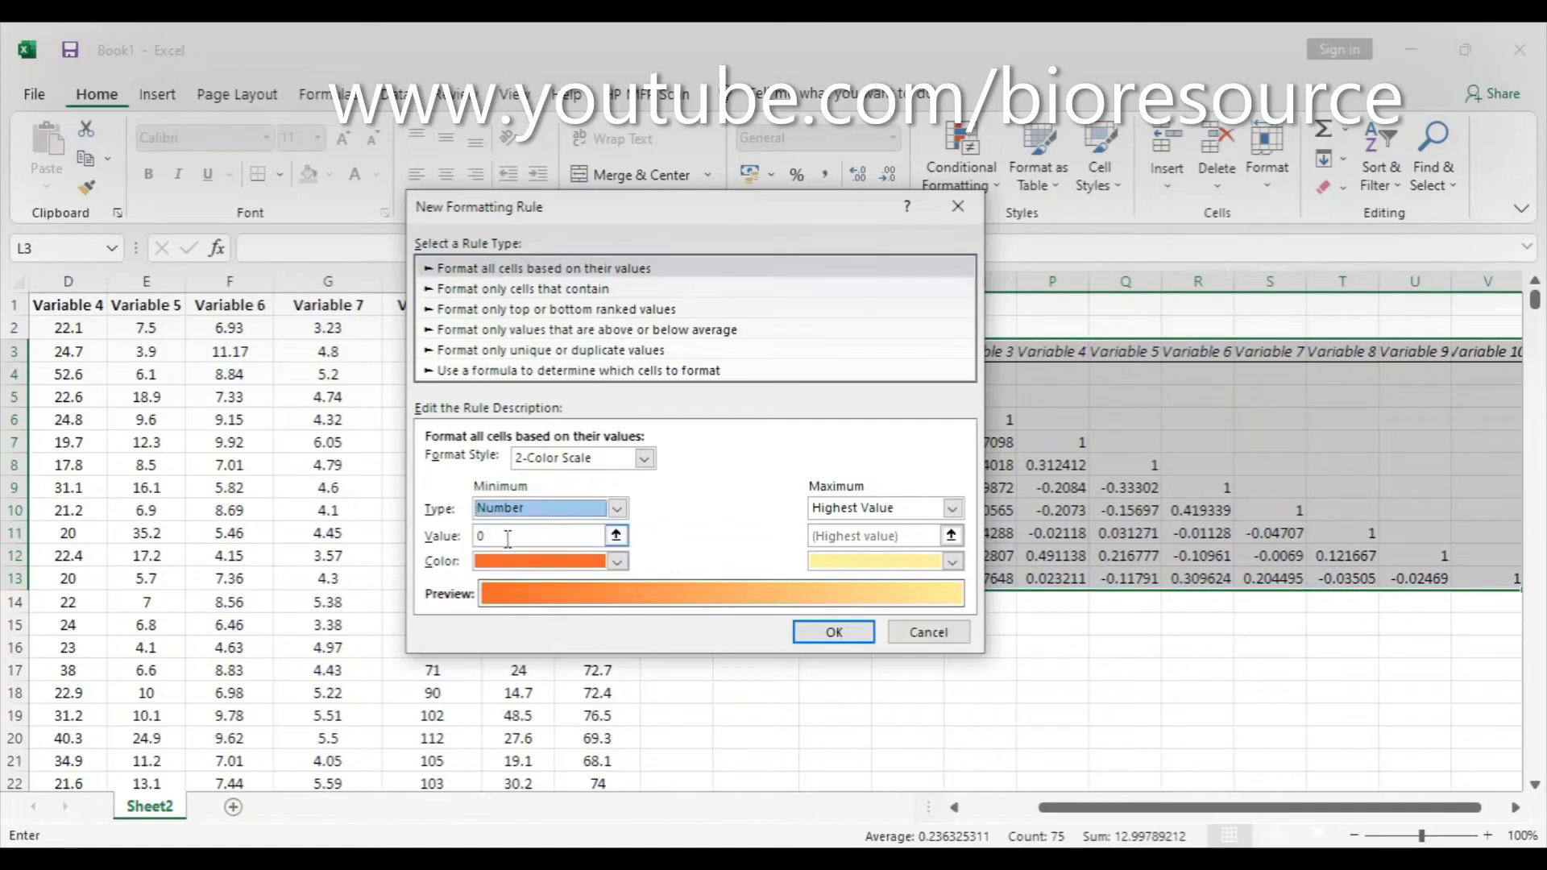
{"action": "type", "text": "-1"}
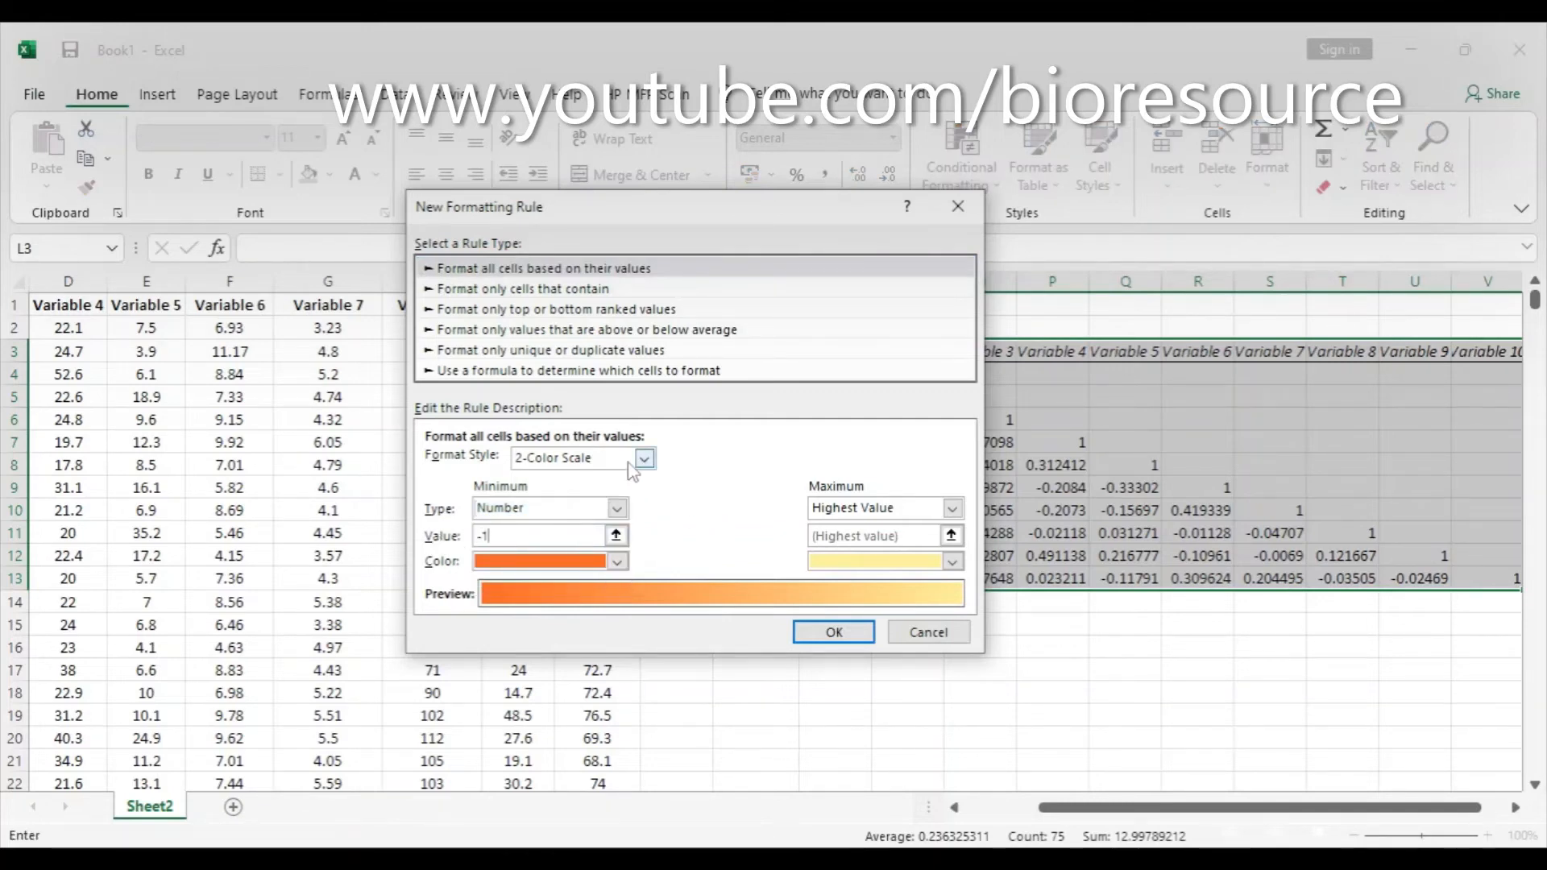
{"action": "left_click", "coordinate": [645, 458]}
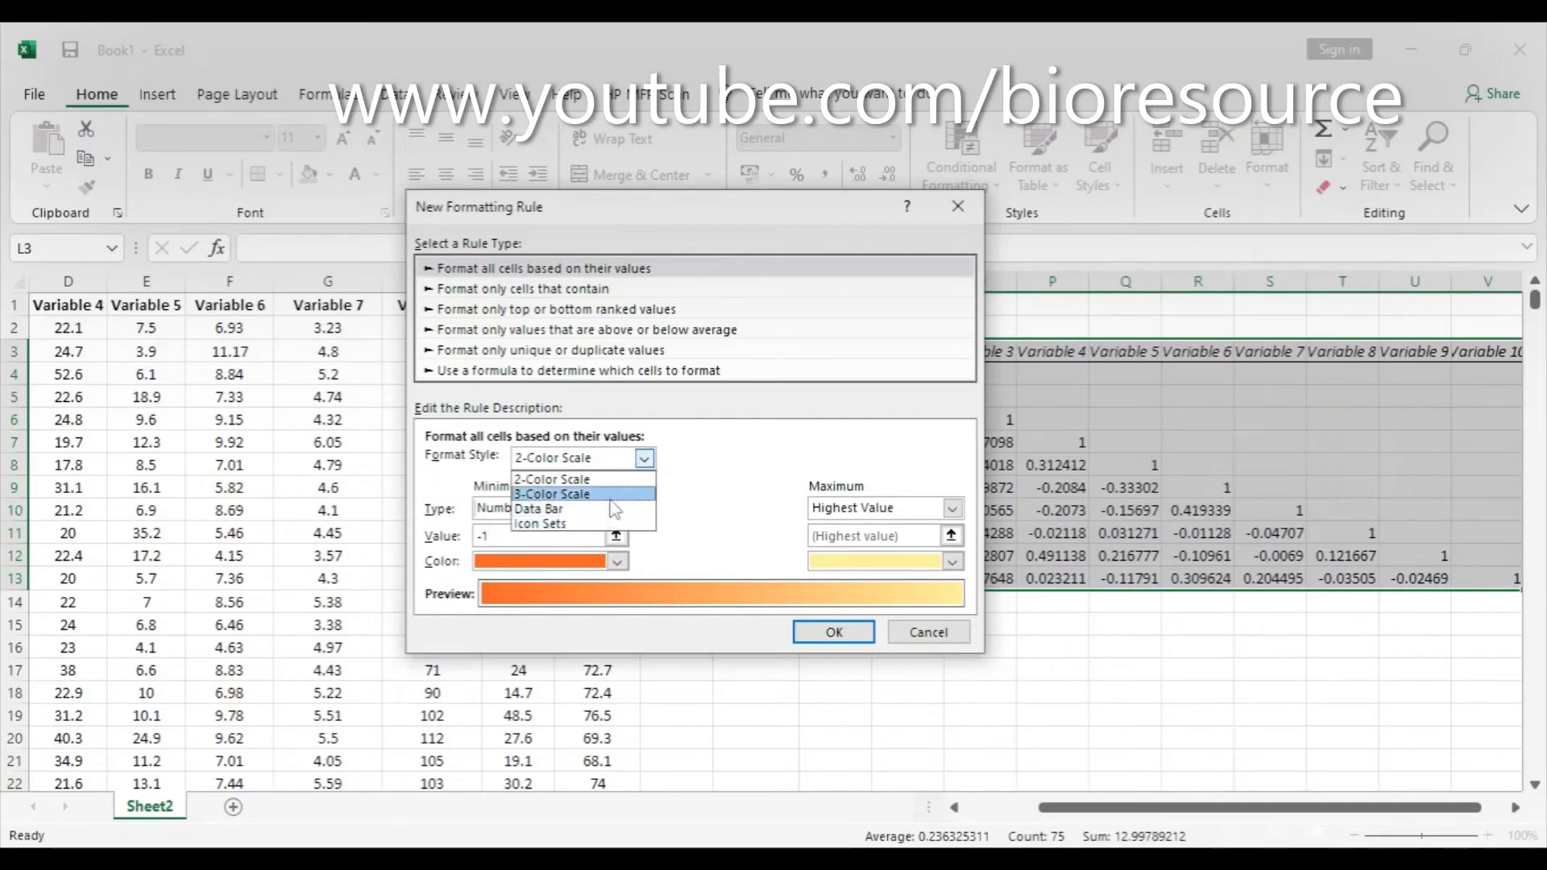
{"action": "left_click", "coordinate": [553, 493]}
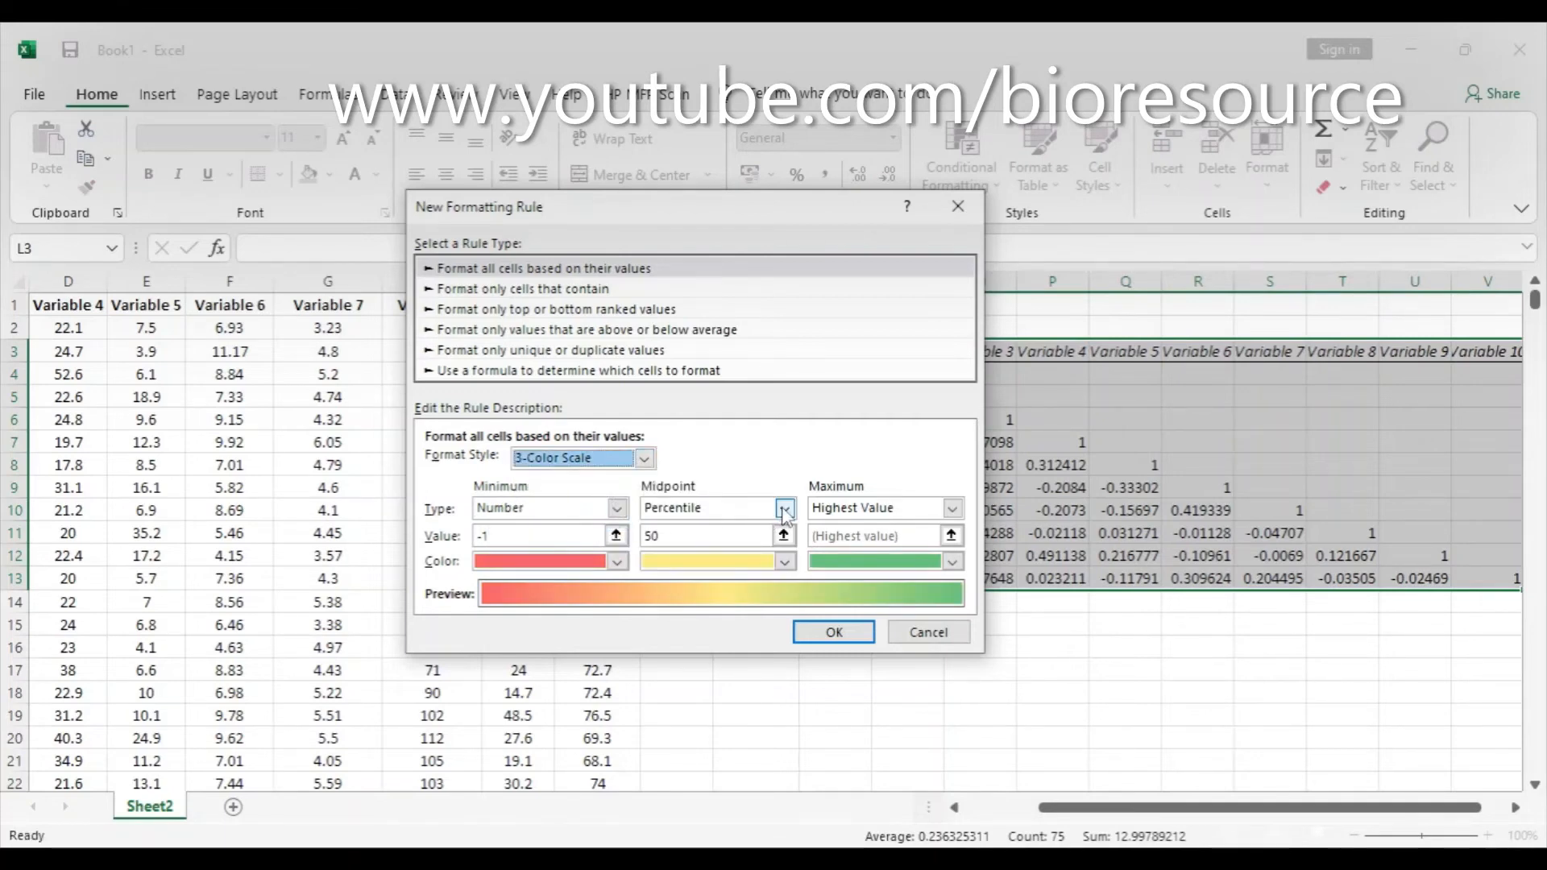
{"action": "left_click", "coordinate": [785, 507]}
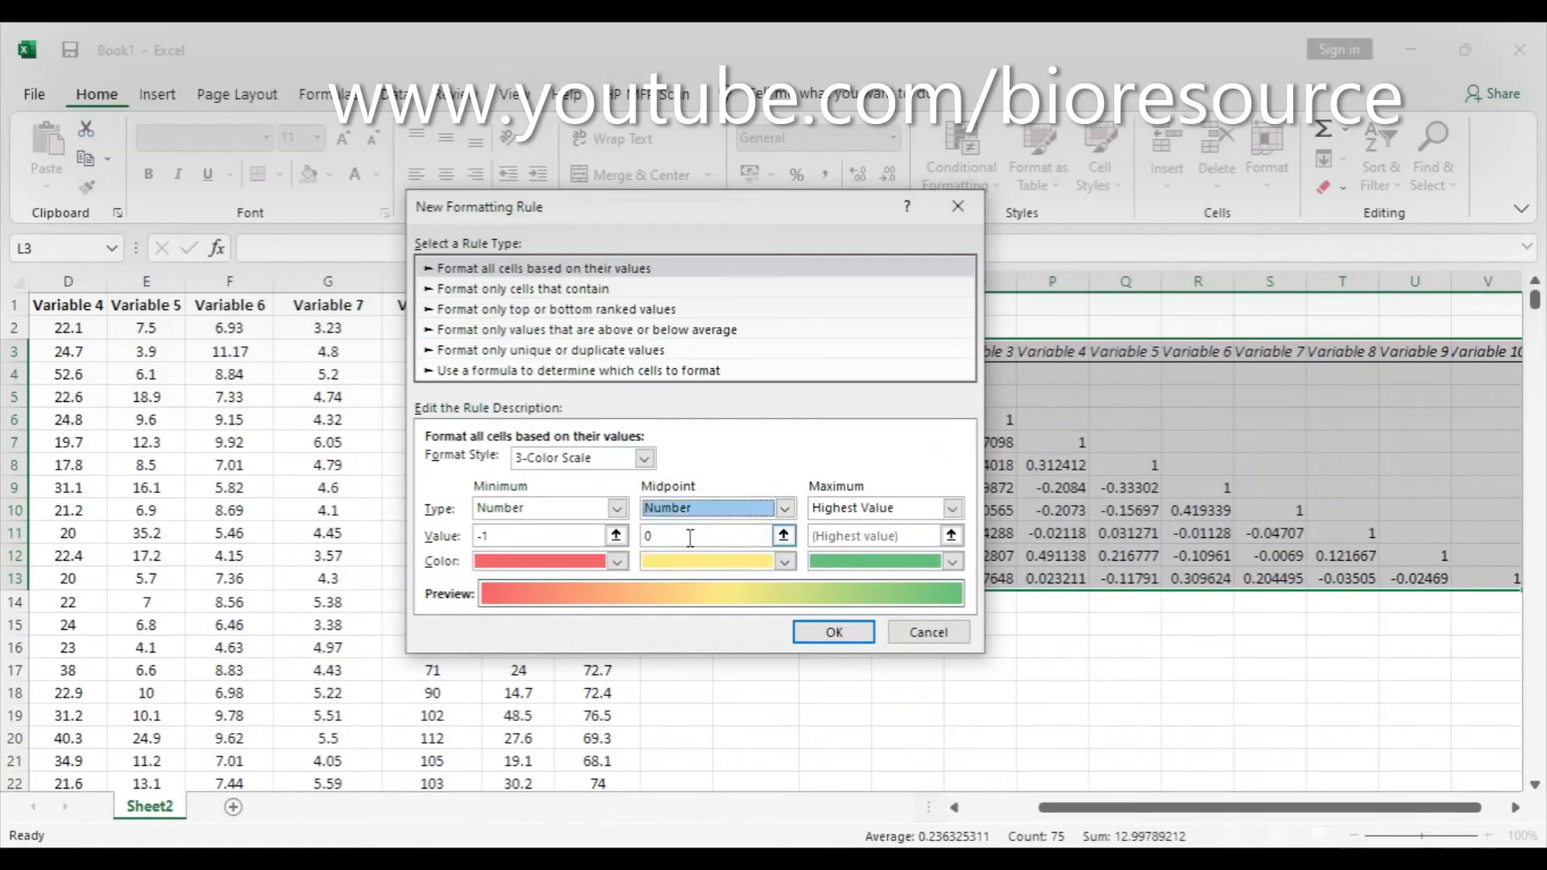
{"action": "left_click", "coordinate": [951, 508]}
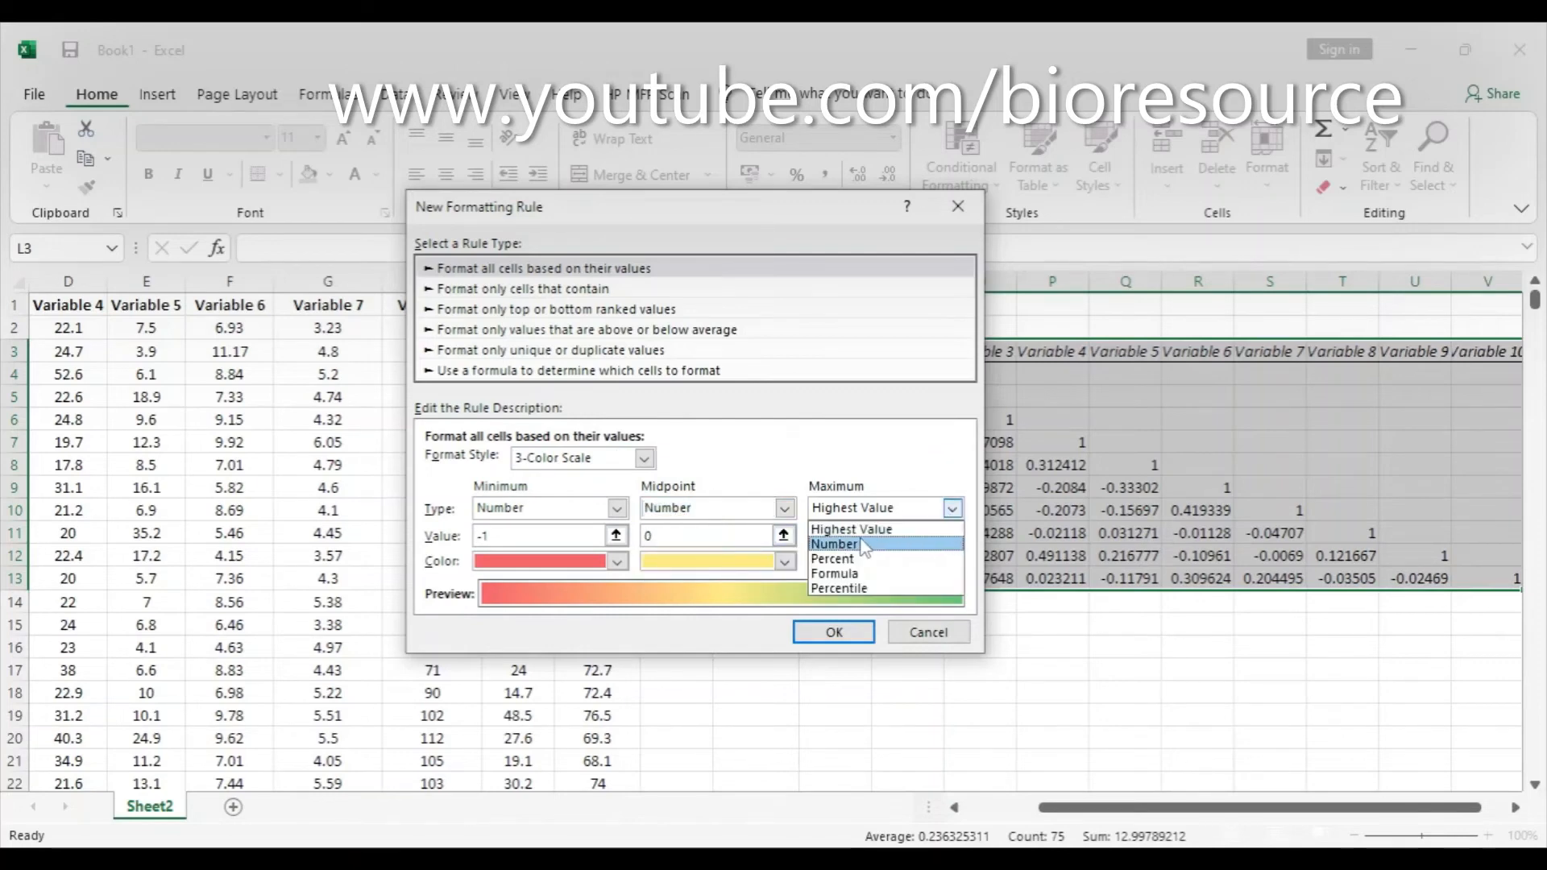
{"action": "left_click", "coordinate": [835, 543]}
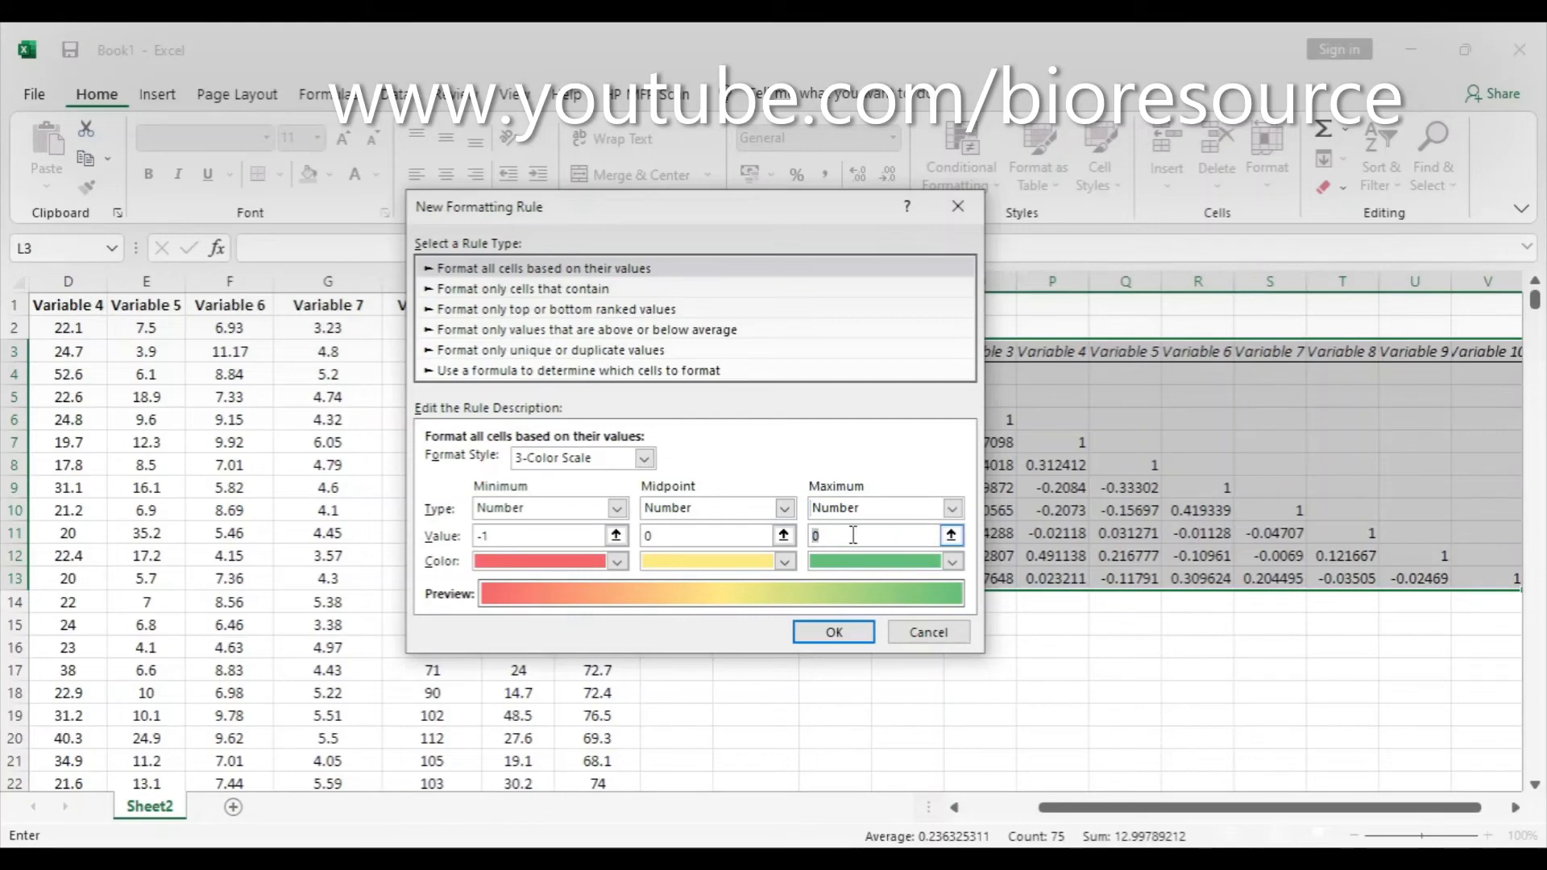
- Set the minimum colour to red and apply the red-yellow-green scale to the matrix
{"action": "left_click", "coordinate": [617, 561]}
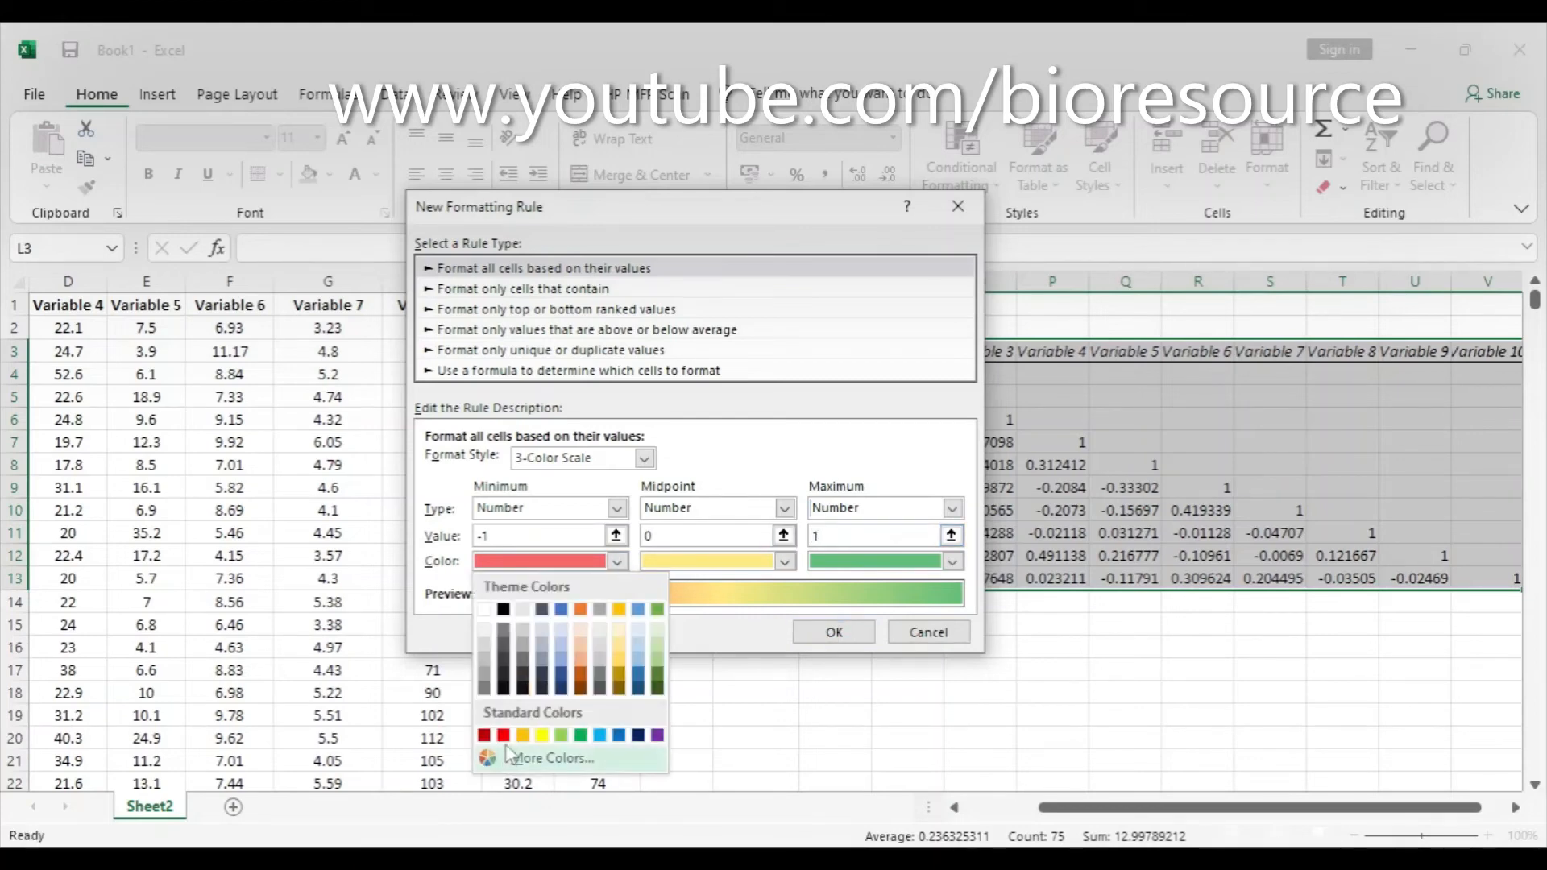
{"action": "left_click", "coordinate": [501, 735]}
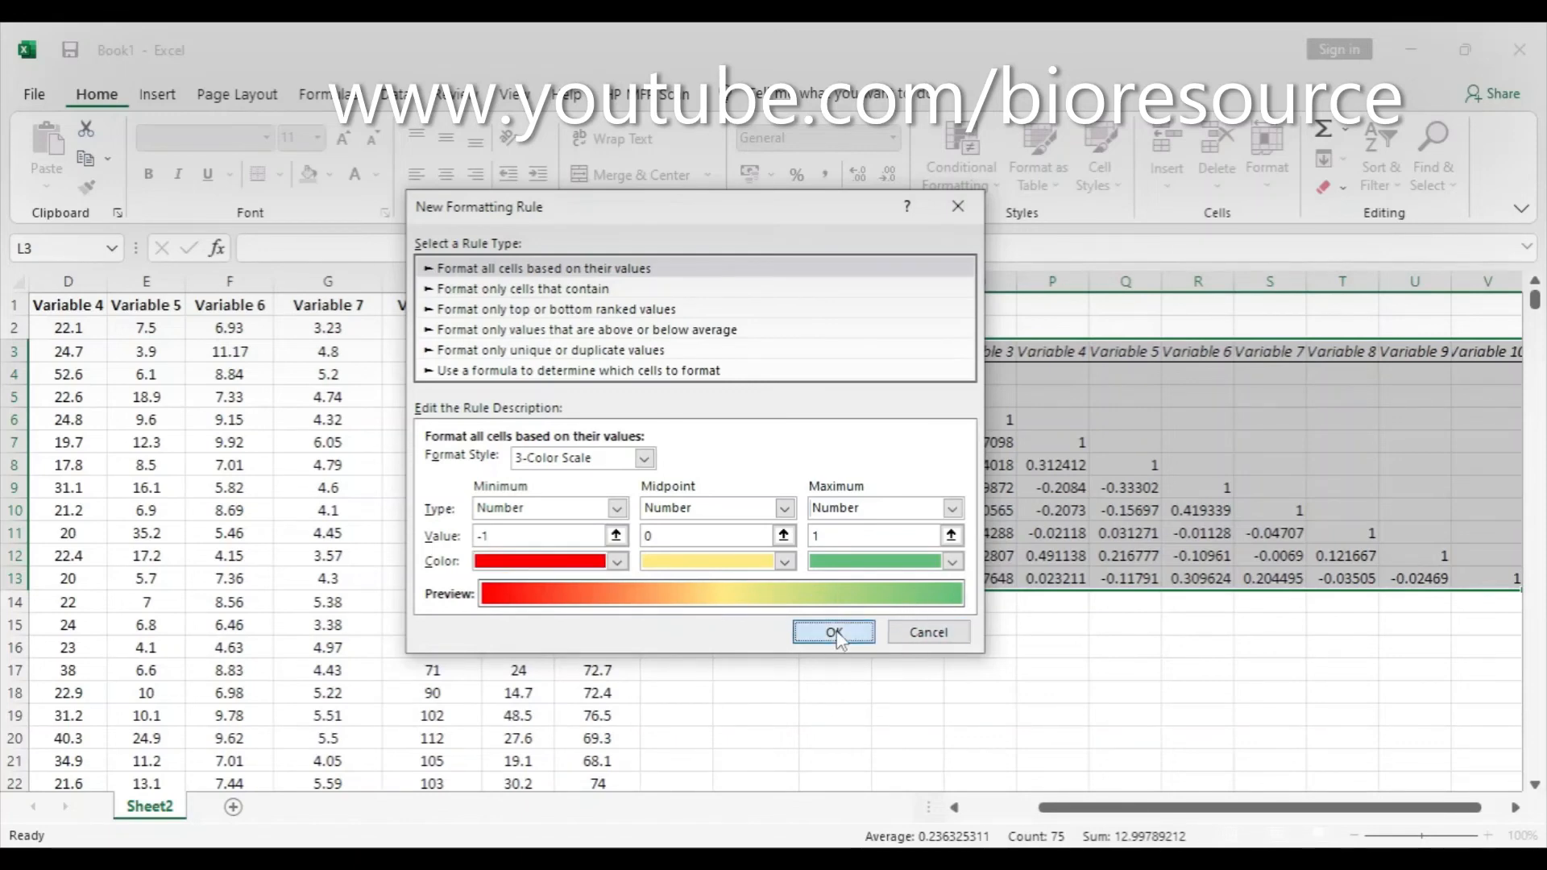
{"action": "left_click", "coordinate": [833, 632]}
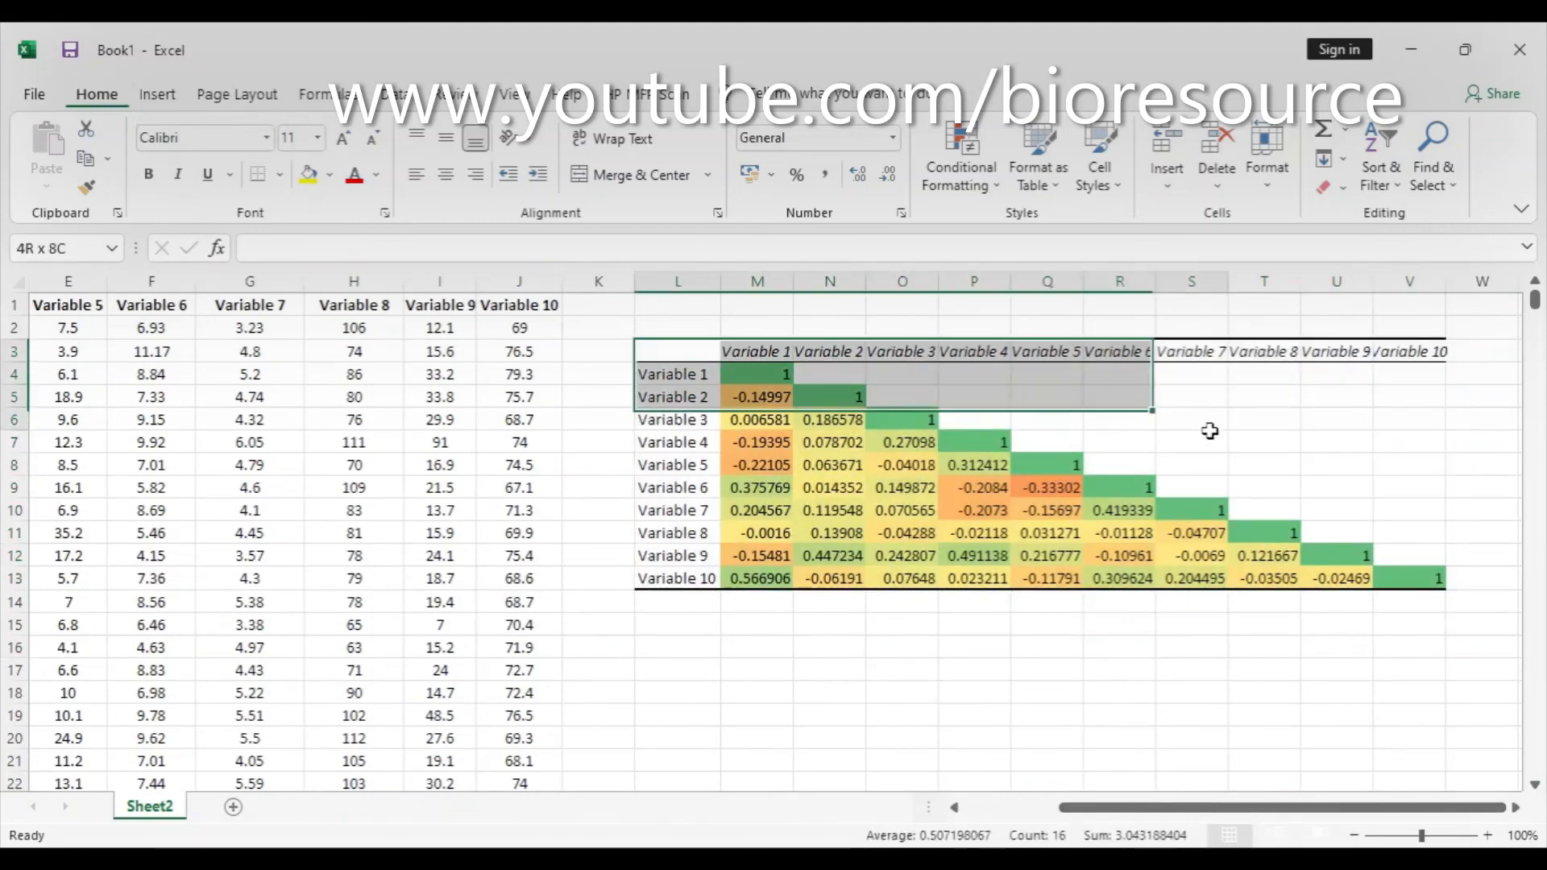
{"action": "left_click", "coordinate": [1120, 623]}
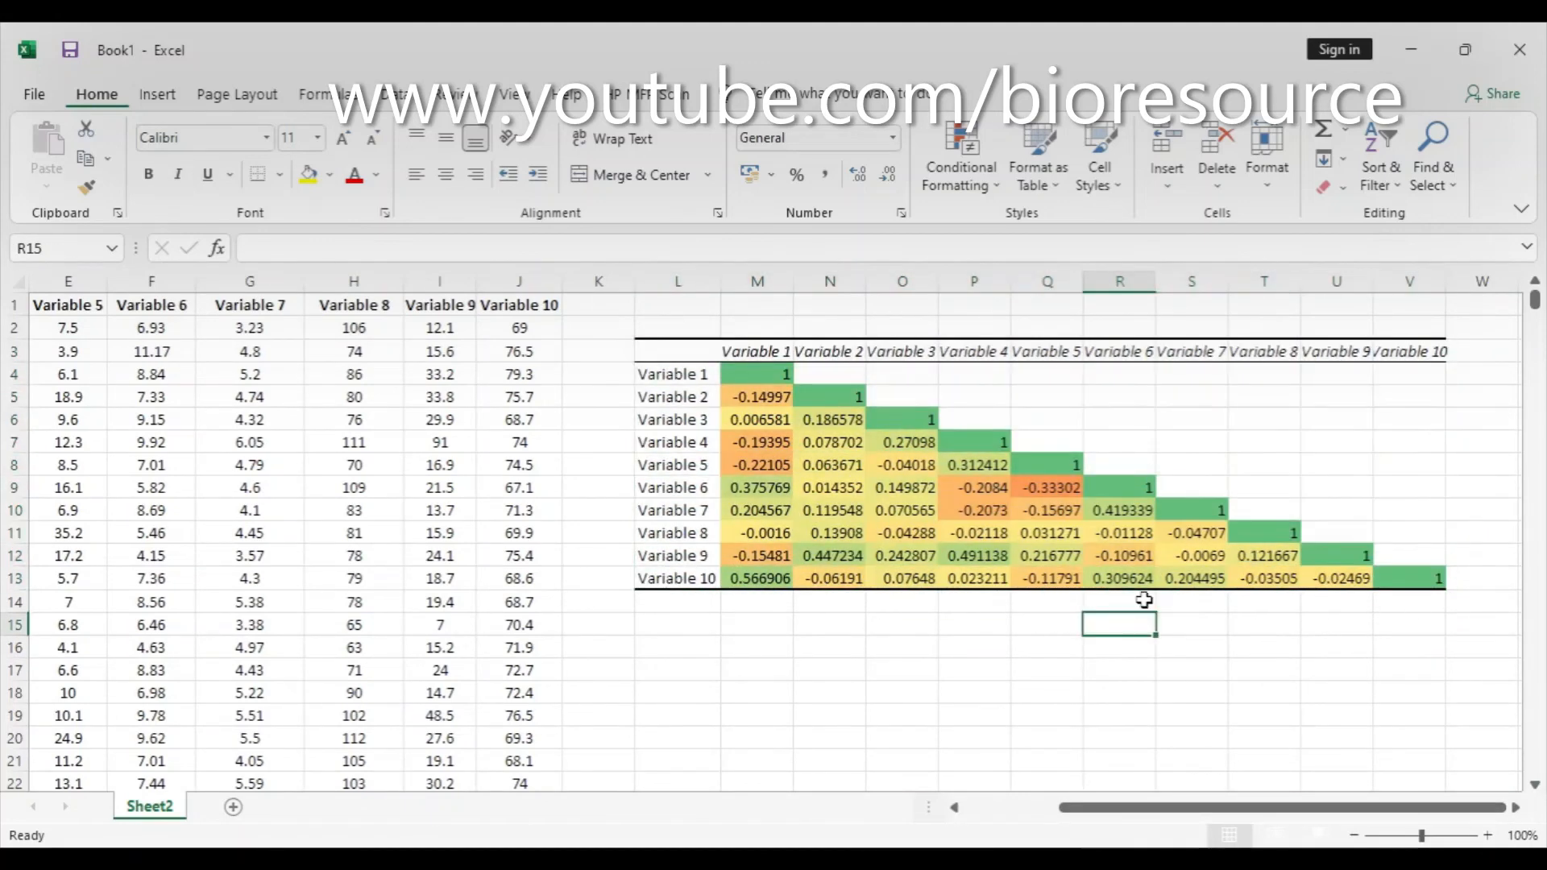
{"action": "mouse_move", "coordinate": [846, 634]}
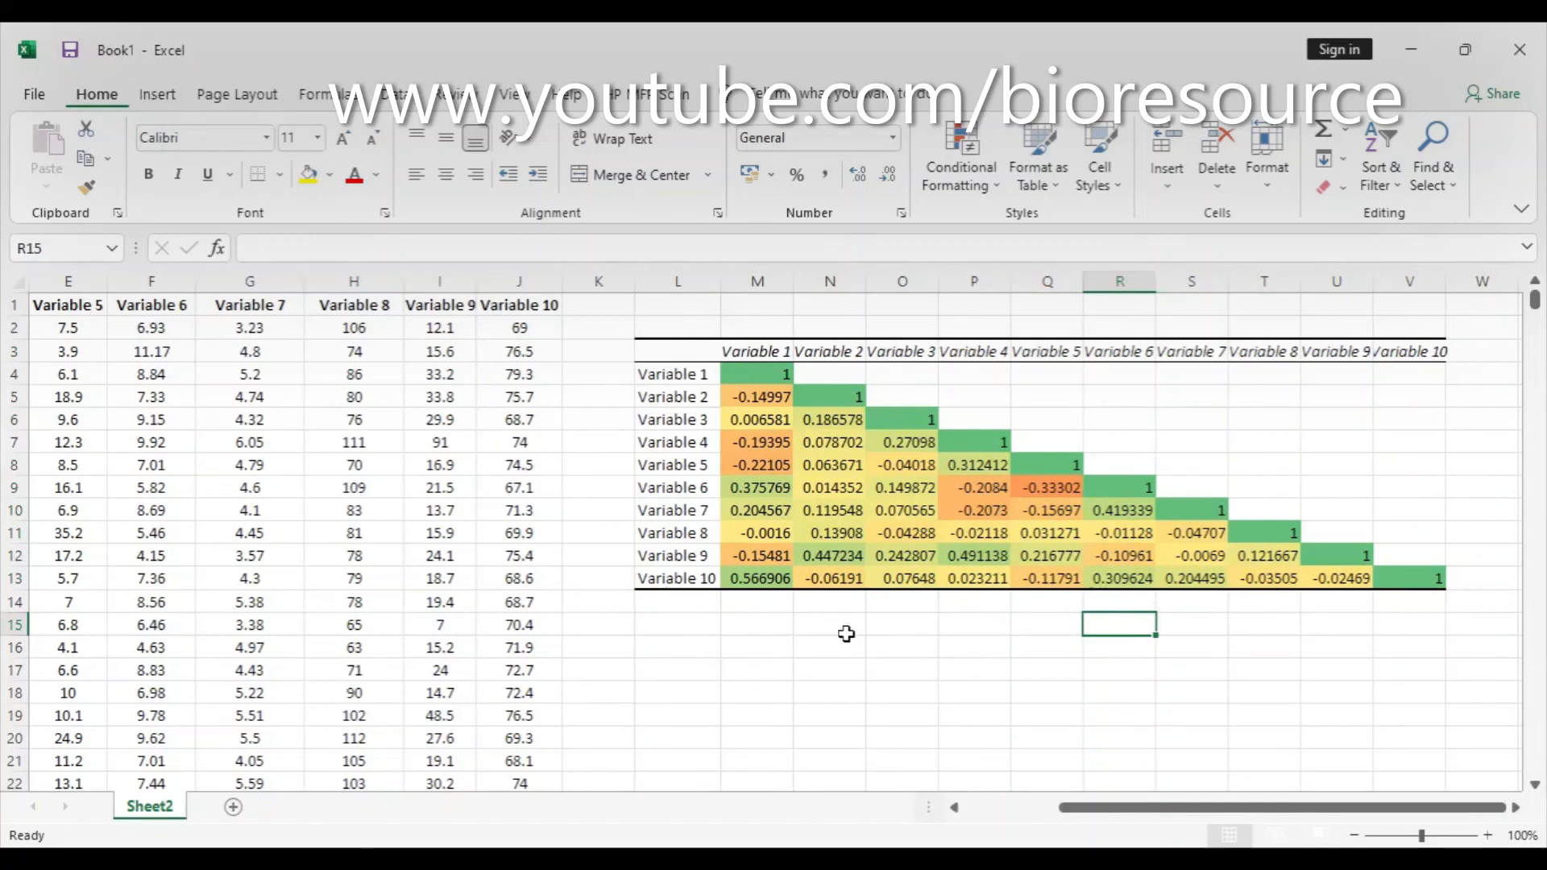